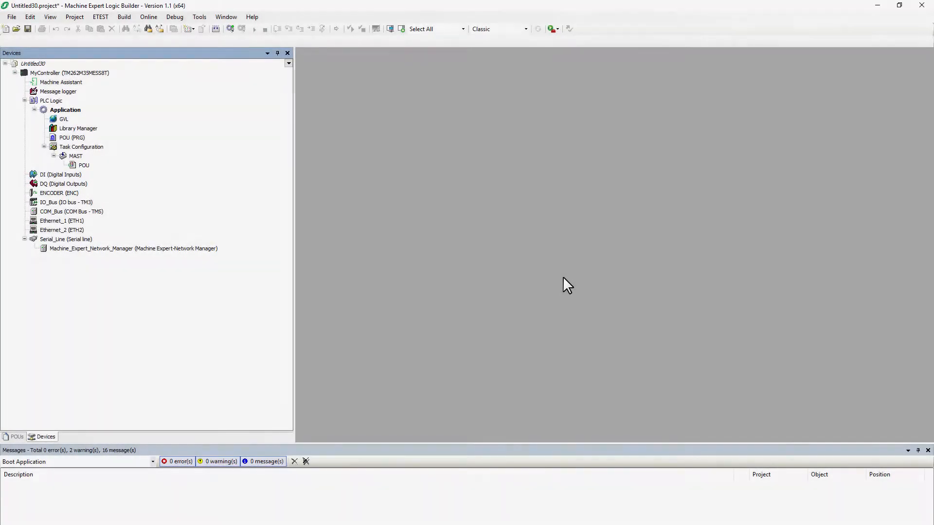
pyautogui.moveTo(524, 283)
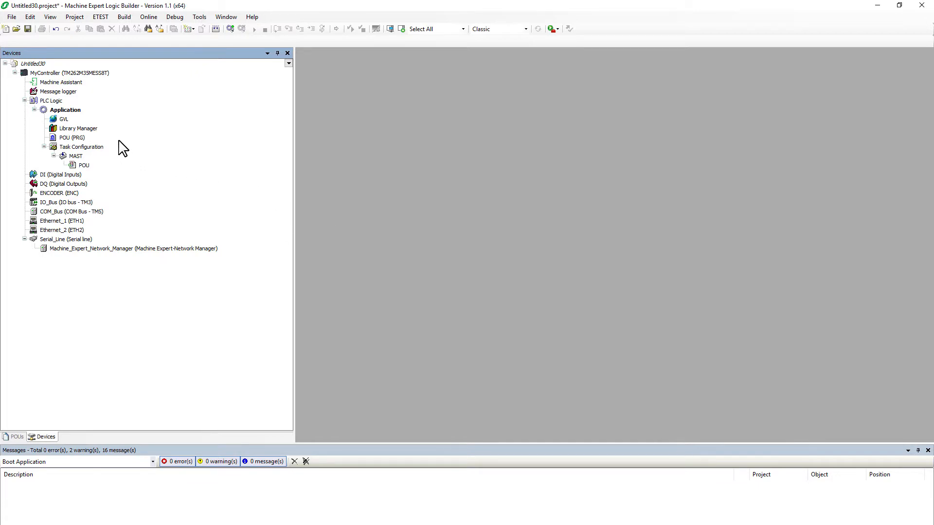
# Open the POU program to show its rising-edge CFC network incrementing var_1.
pyautogui.click(72, 137)
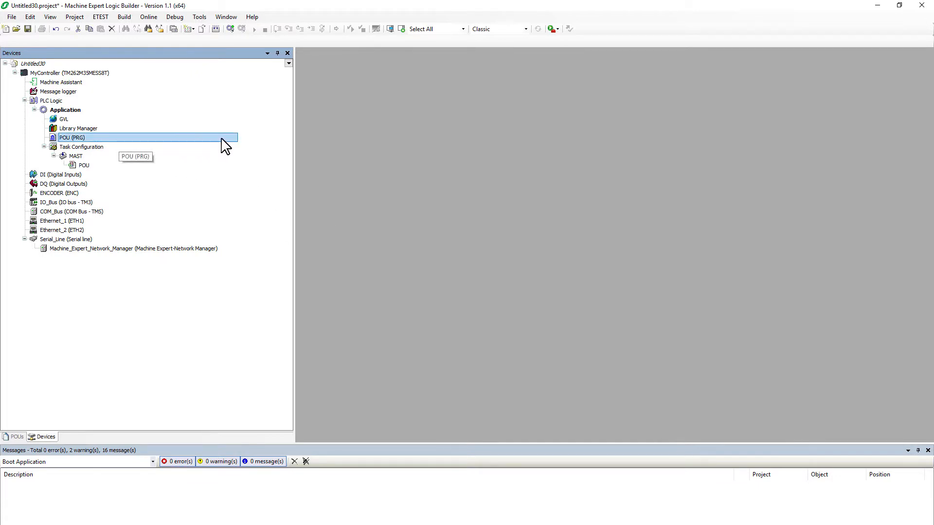
pyautogui.doubleClick(71, 137)
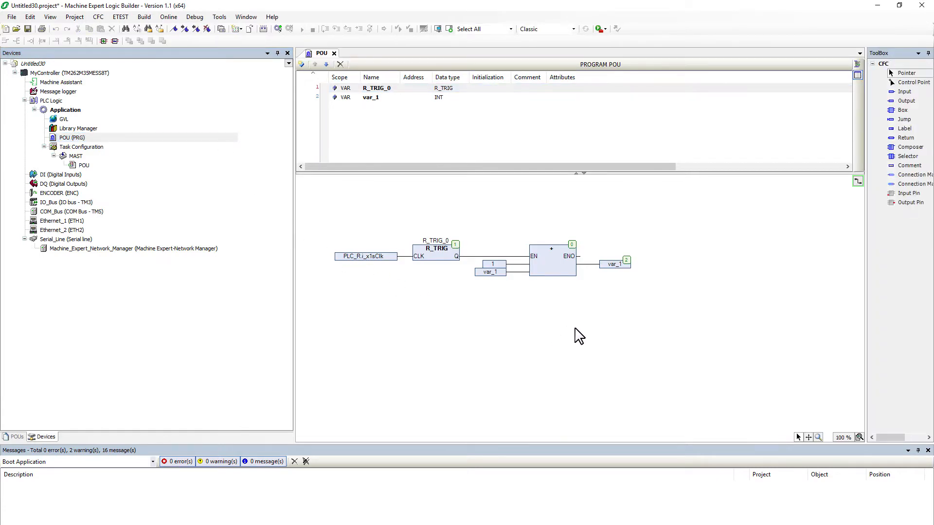
pyautogui.moveTo(297, 217)
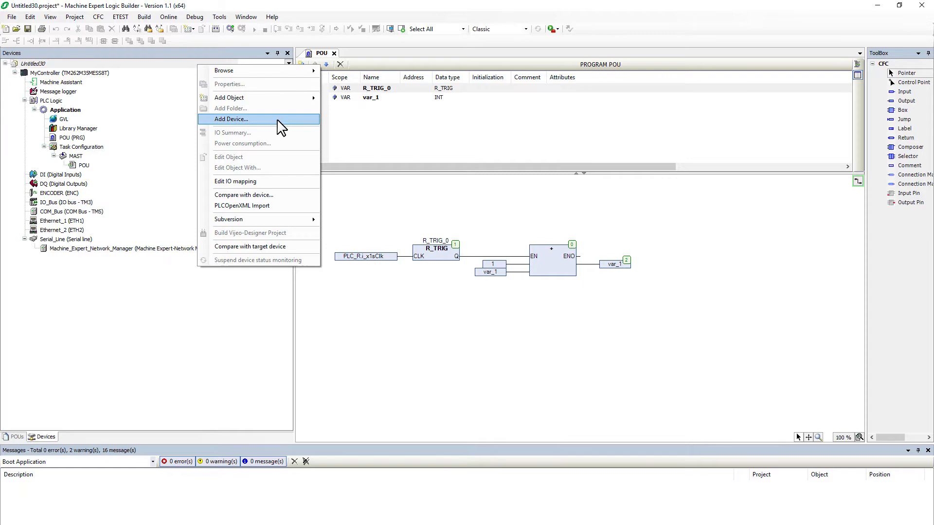
# Add an HMIGTO6310/6315 from the Magelis HMI_iPC category, then close the device picker.
pyautogui.click(231, 118)
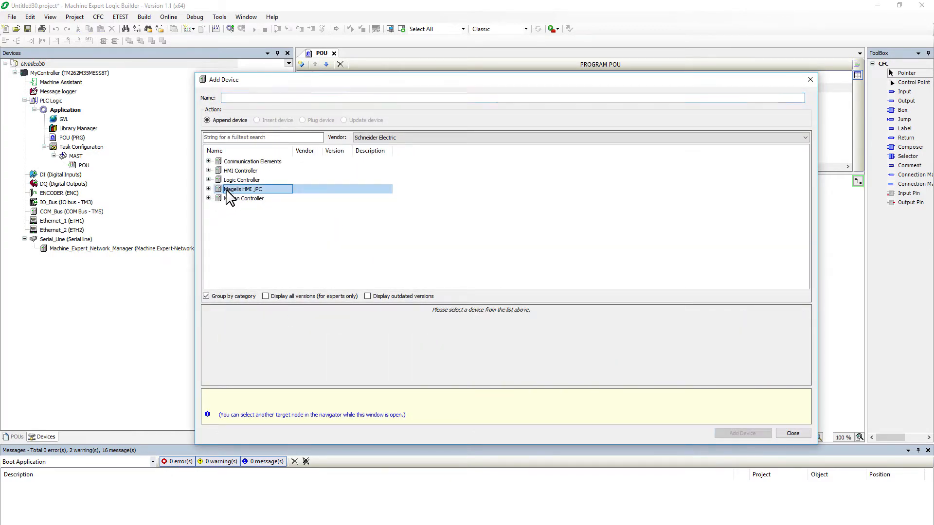
pyautogui.click(208, 188)
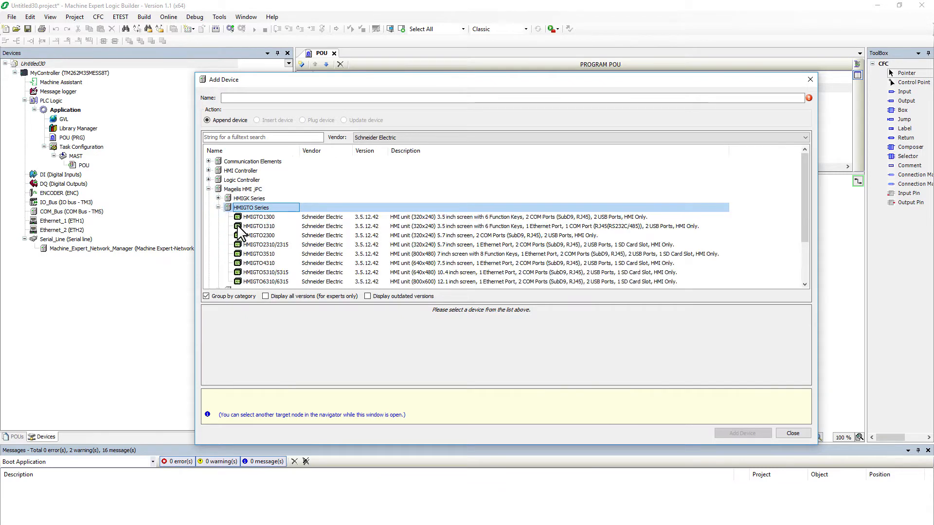
pyautogui.click(265, 282)
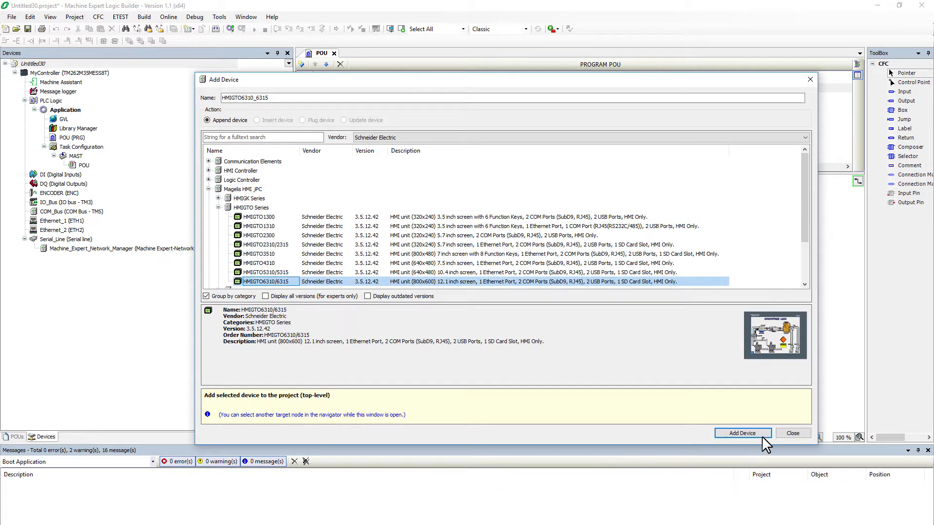
pyautogui.click(742, 433)
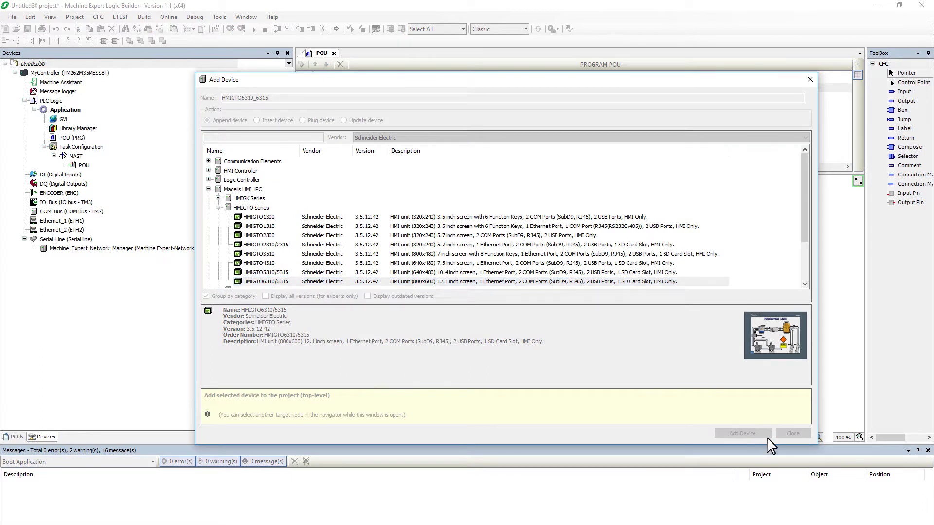
pyautogui.moveTo(789, 443)
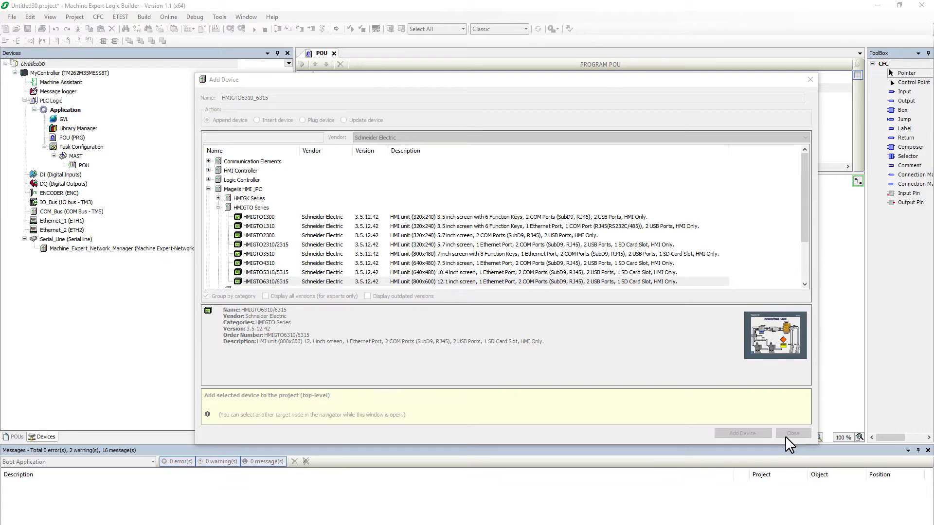
pyautogui.click(742, 433)
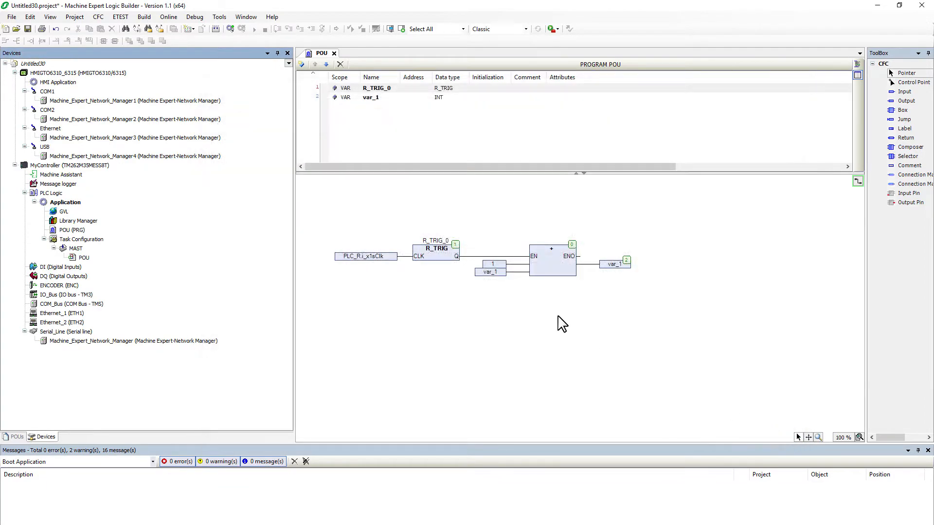
# Add a Symbol Configuration with default settings under the controller's Application.
pyautogui.click(15, 72)
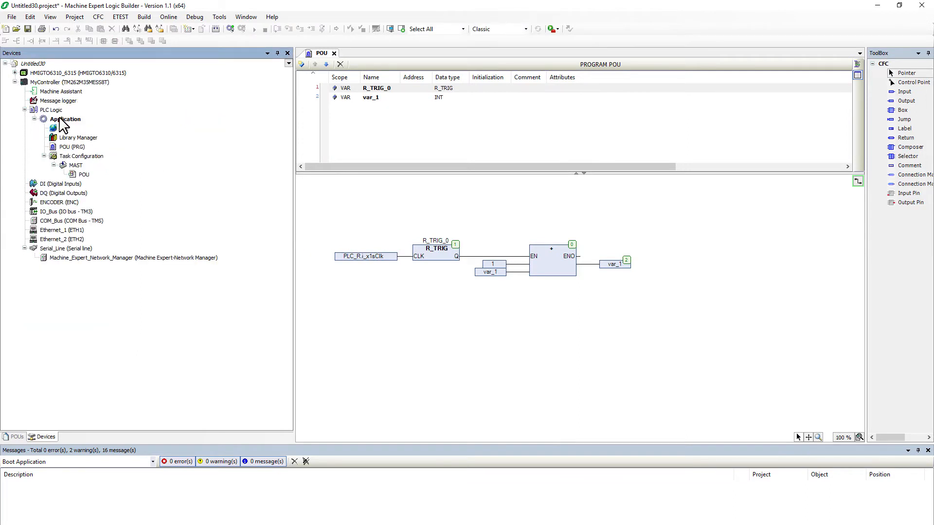
pyautogui.click(65, 119)
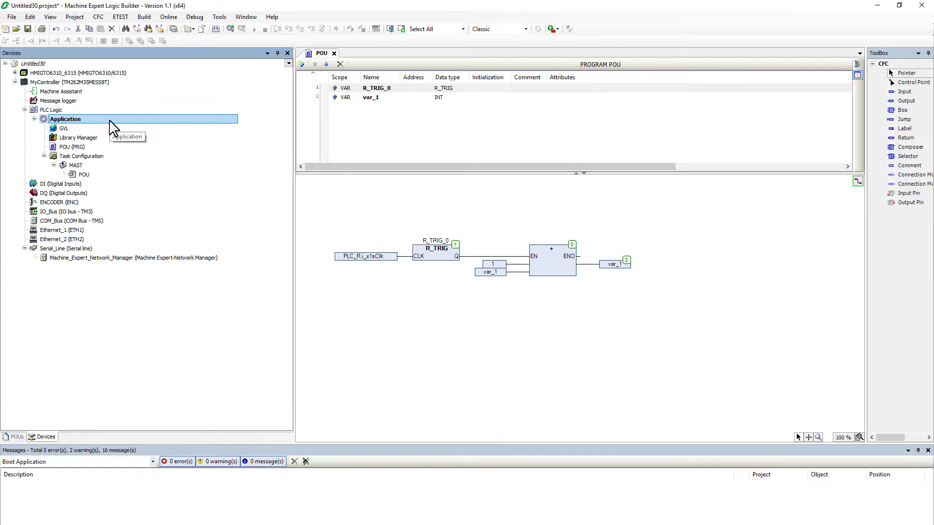
pyautogui.rightClick(66, 119)
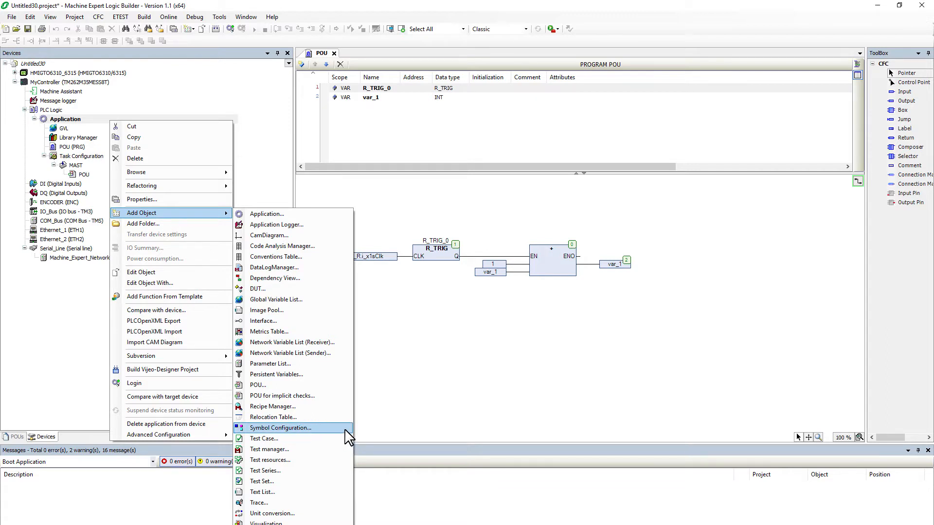
pyautogui.click(281, 427)
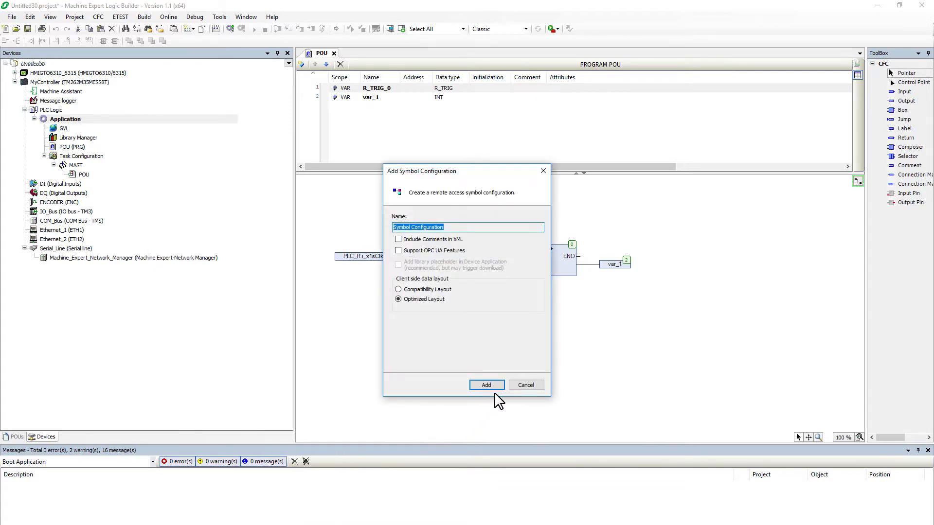
pyautogui.click(486, 385)
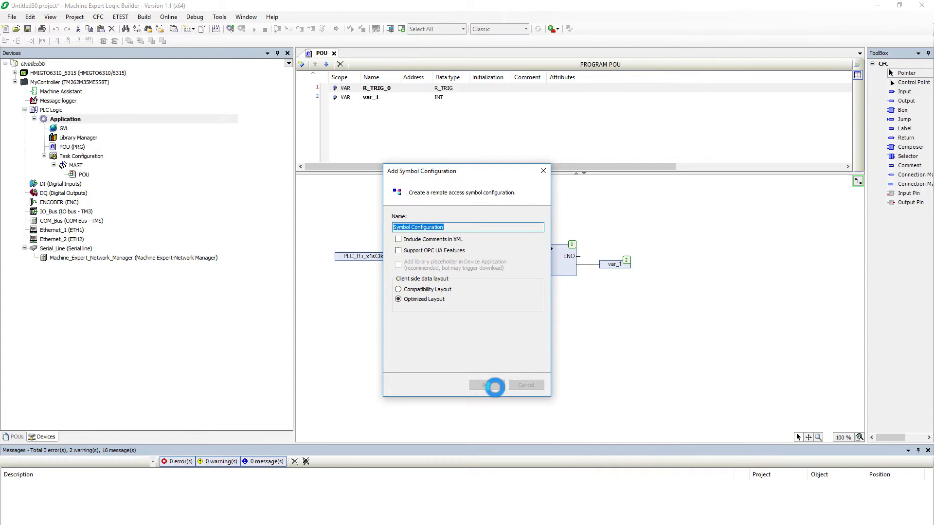
pyautogui.click(491, 385)
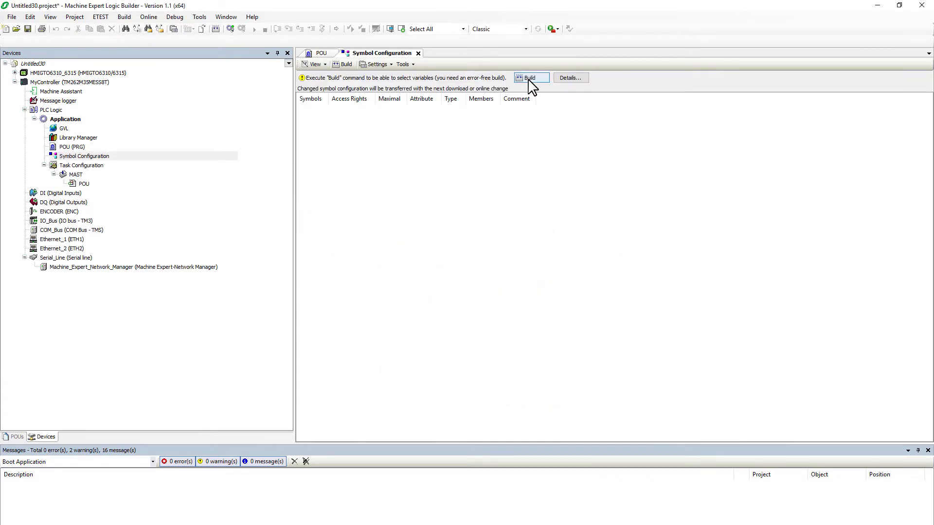
# Build the application and tick var_1 under POU for export.
pyautogui.click(531, 77)
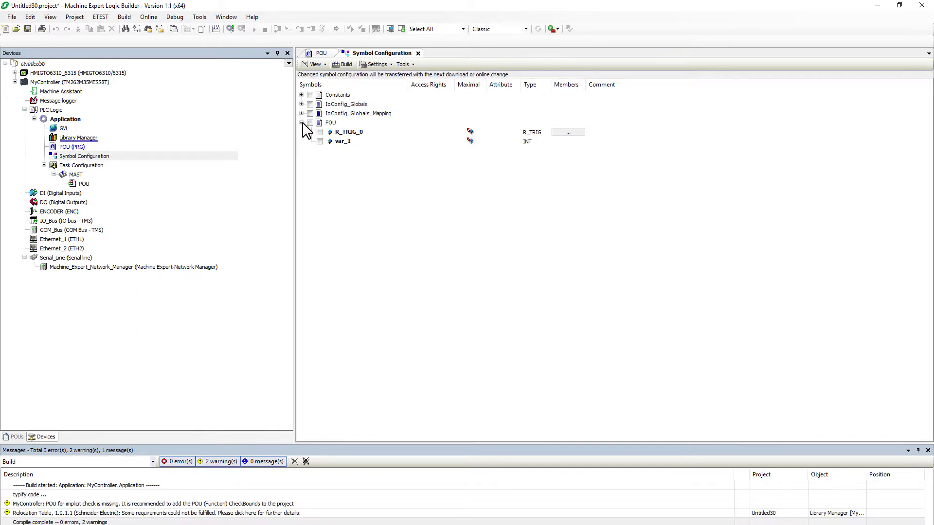
pyautogui.click(320, 141)
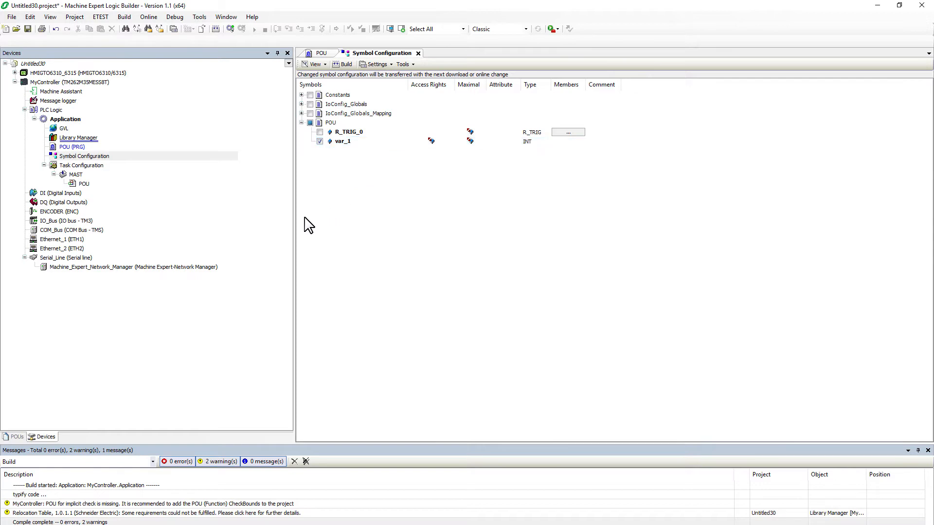
pyautogui.moveTo(90, 246)
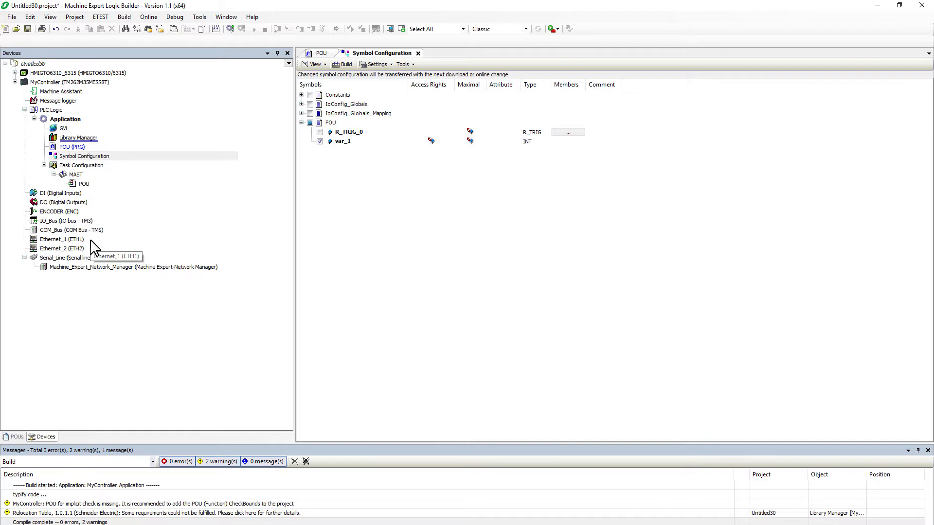
# Give Ethernet_1 fixed IP 192.168.100.20 with mask 255.255.255.0.
pyautogui.doubleClick(61, 239)
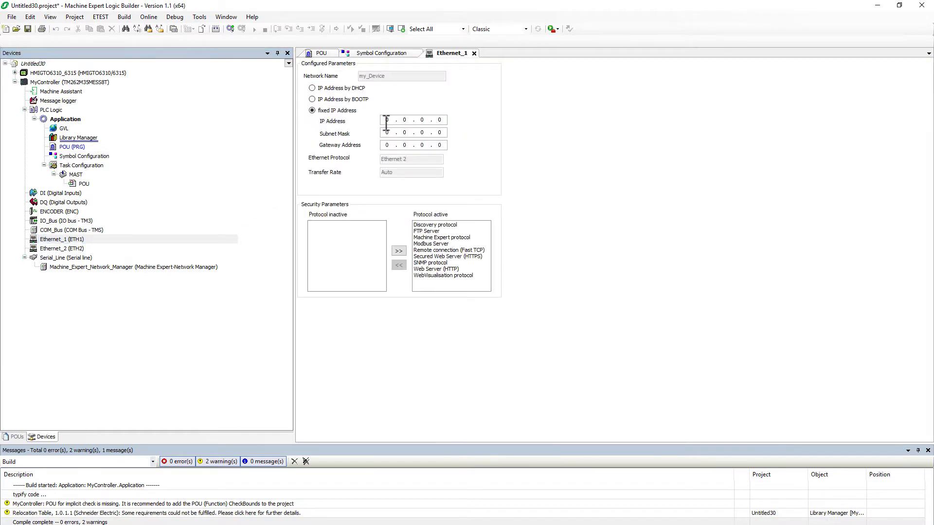
pyautogui.write('192 . 168 . 100 . 0')
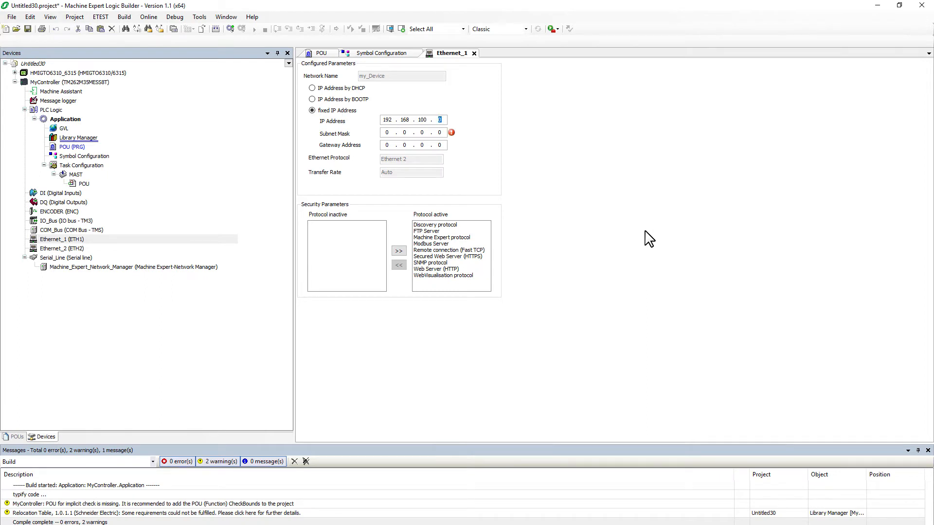
pyautogui.write('2')
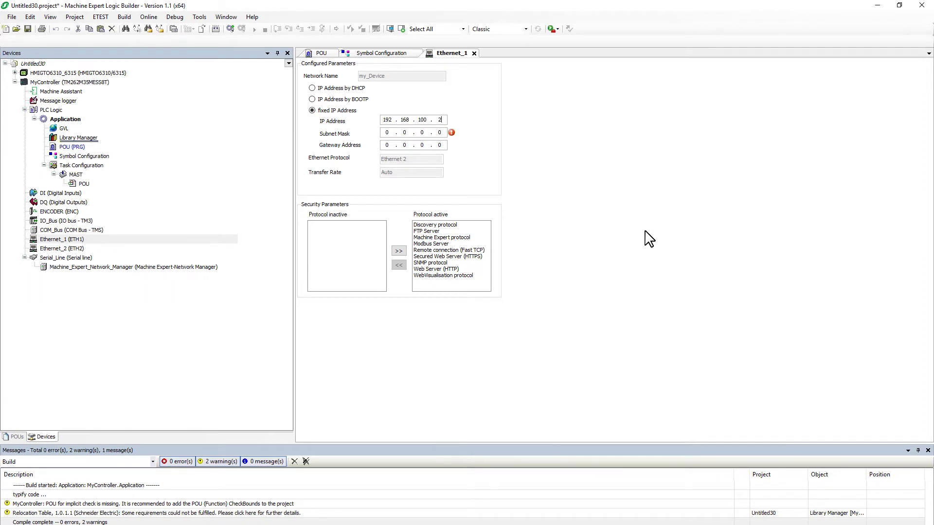
pyautogui.write('0')
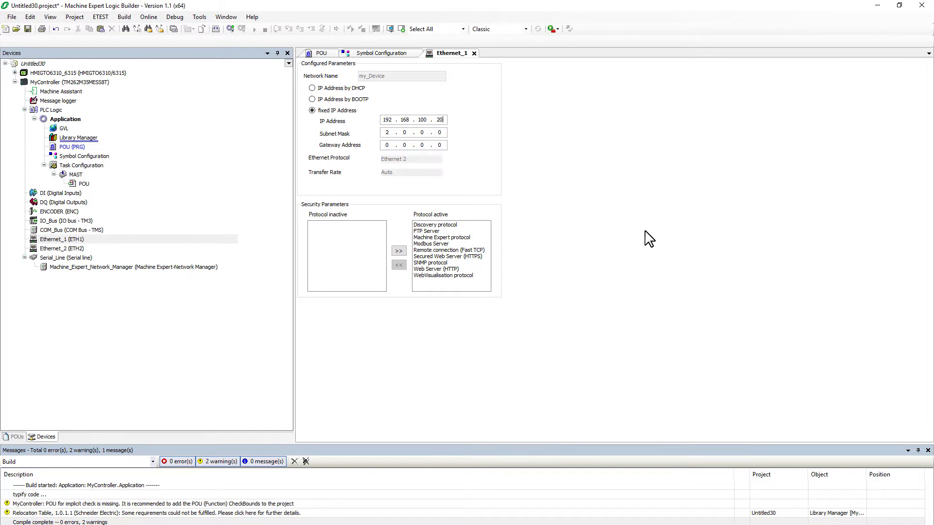
pyautogui.write('255.255.255.0')
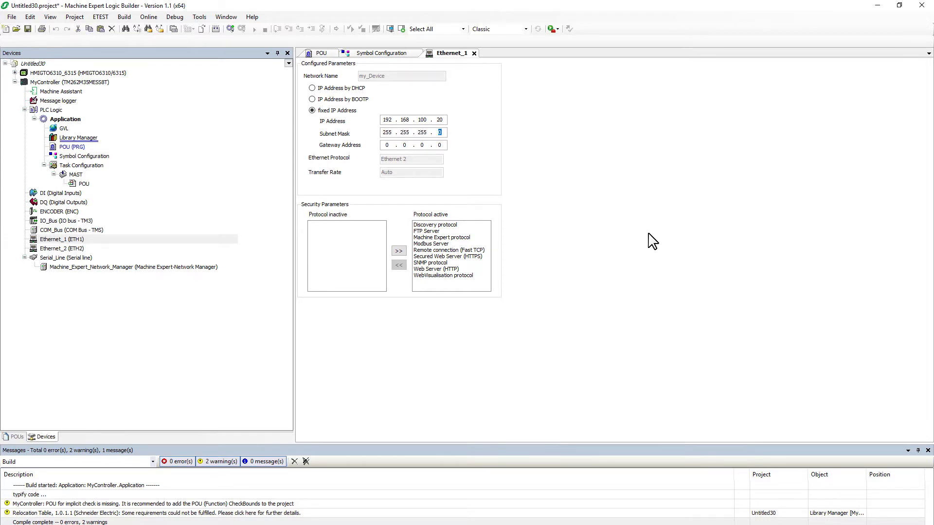
# Start entering a fixed 192.168.1 address for Ethernet_2.
pyautogui.click(62, 248)
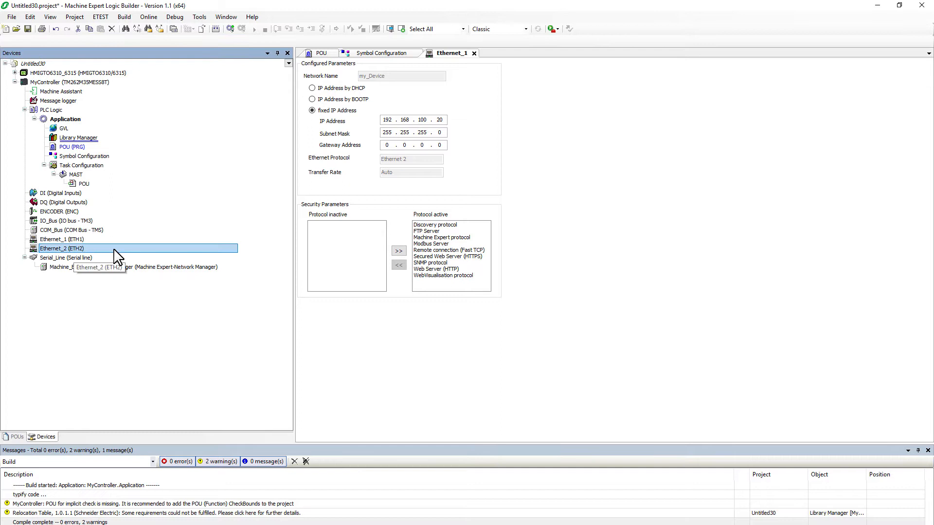
pyautogui.doubleClick(62, 248)
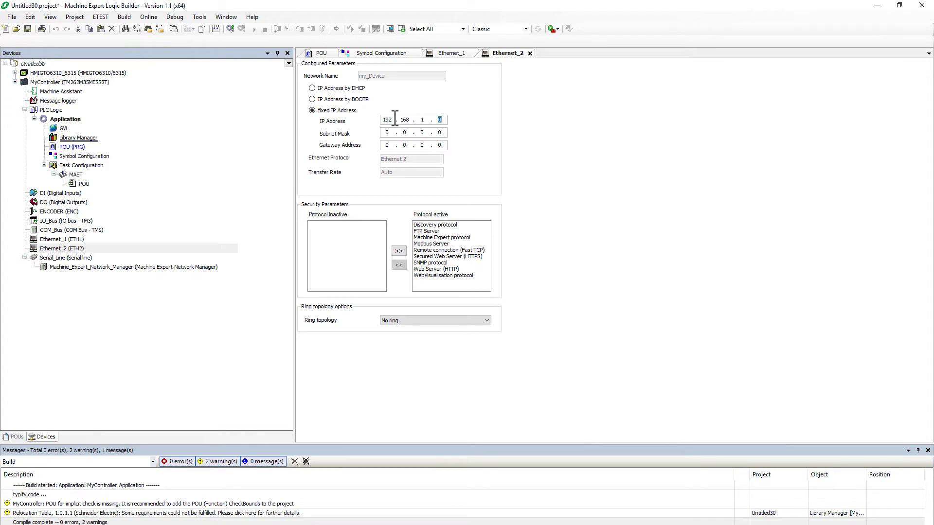
pyautogui.write('2')
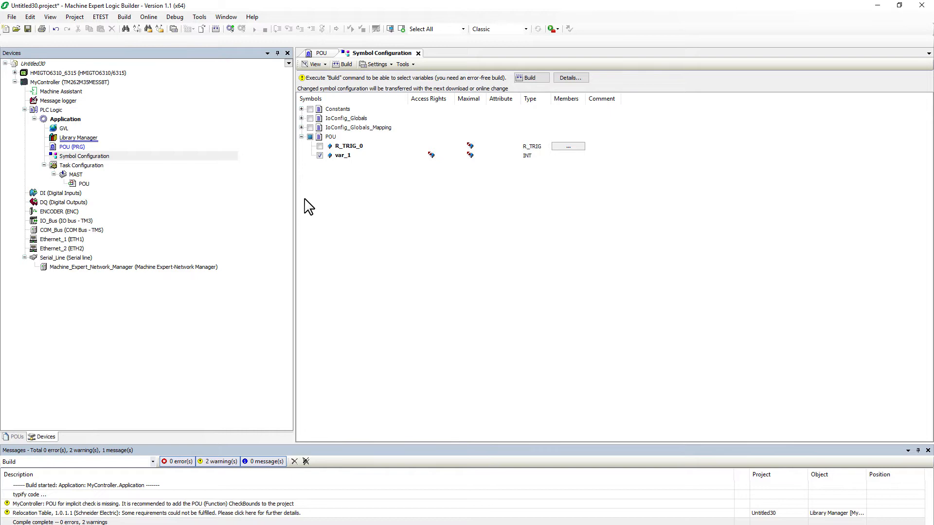
# Expand the HMIGTO6310_6315 device to reveal its HMI Application.
pyautogui.click(320, 53)
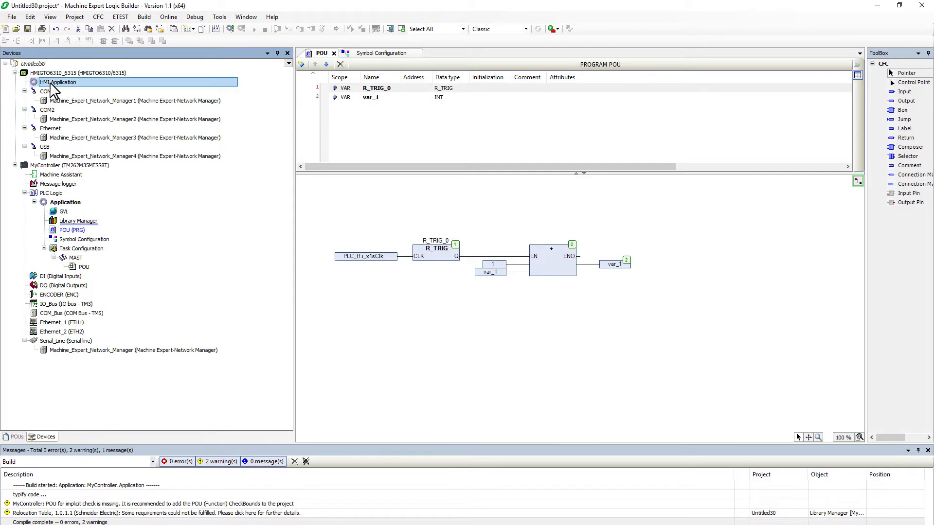
pyautogui.moveTo(149, 89)
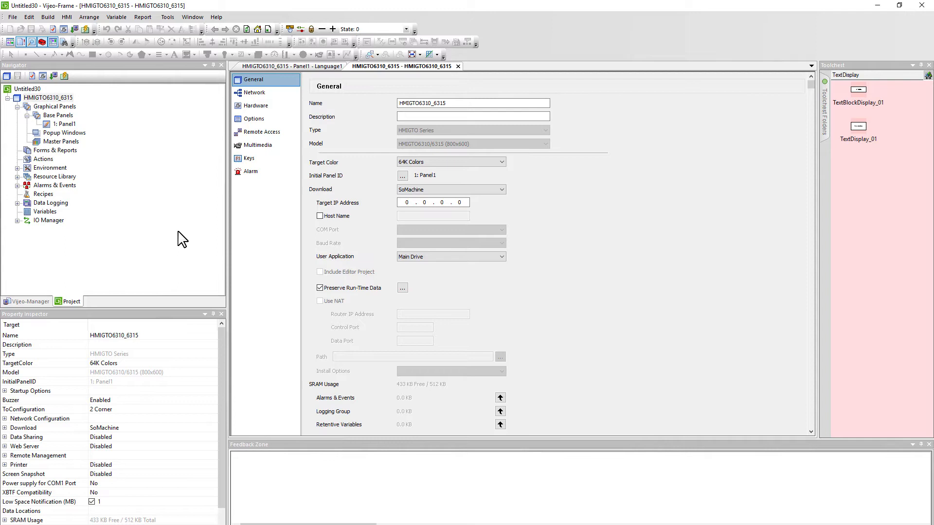
# Set the SOM_HMIGTO6310_6315 equipment node name to HGTO_Nodename and confirm it.
pyautogui.click(19, 220)
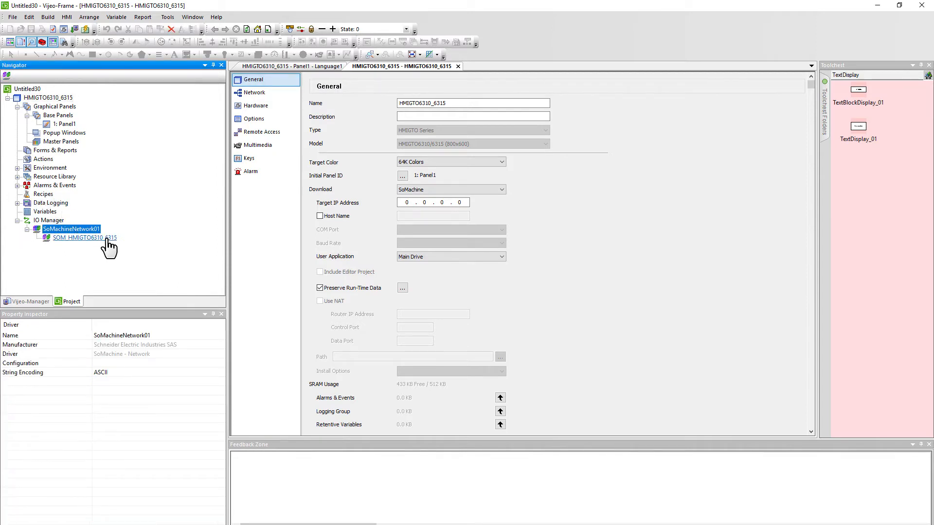
pyautogui.doubleClick(85, 238)
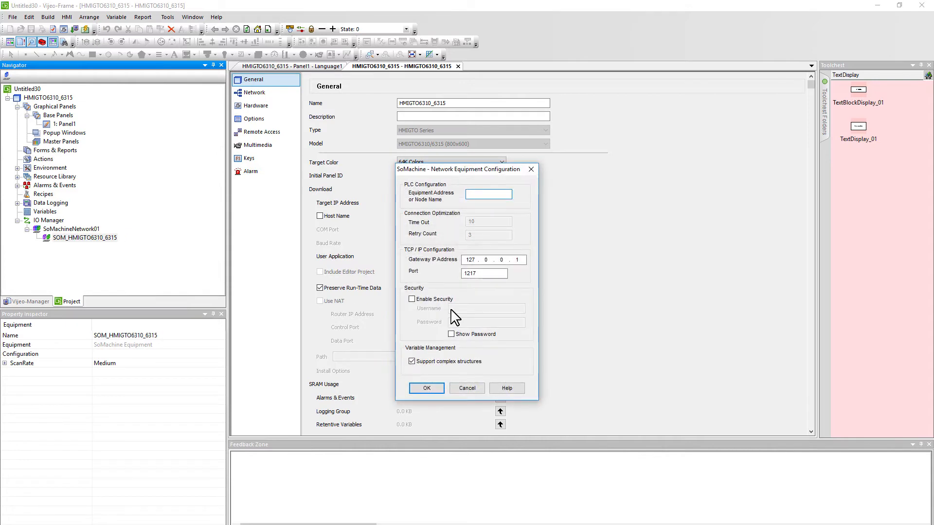
pyautogui.write('HMIGTO')
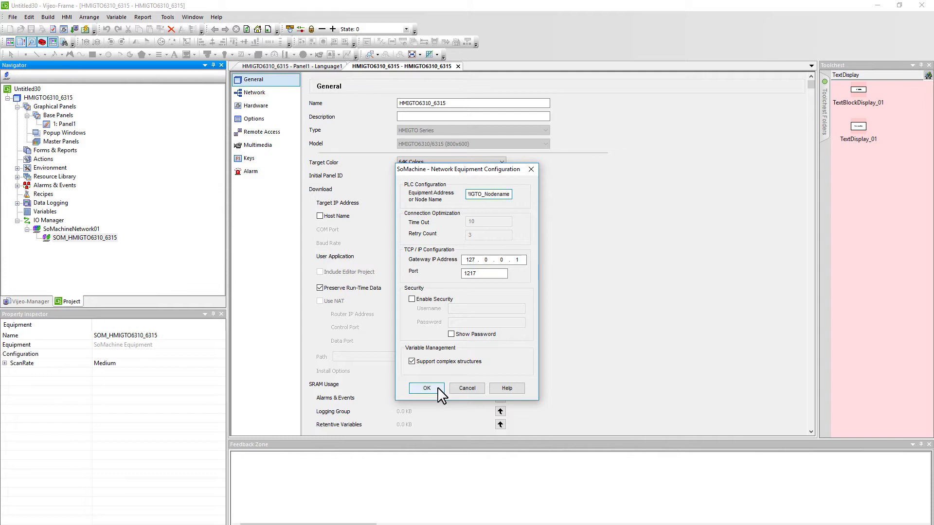
pyautogui.click(427, 387)
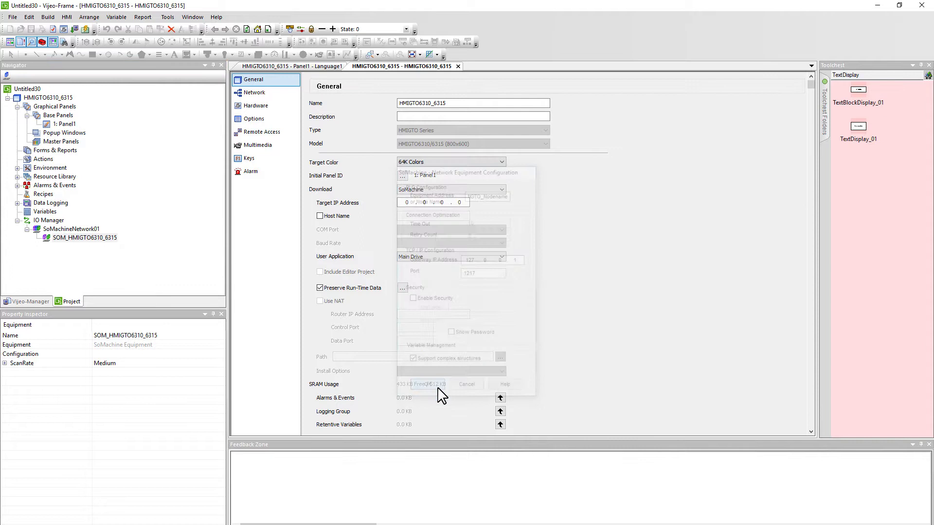
pyautogui.click(428, 384)
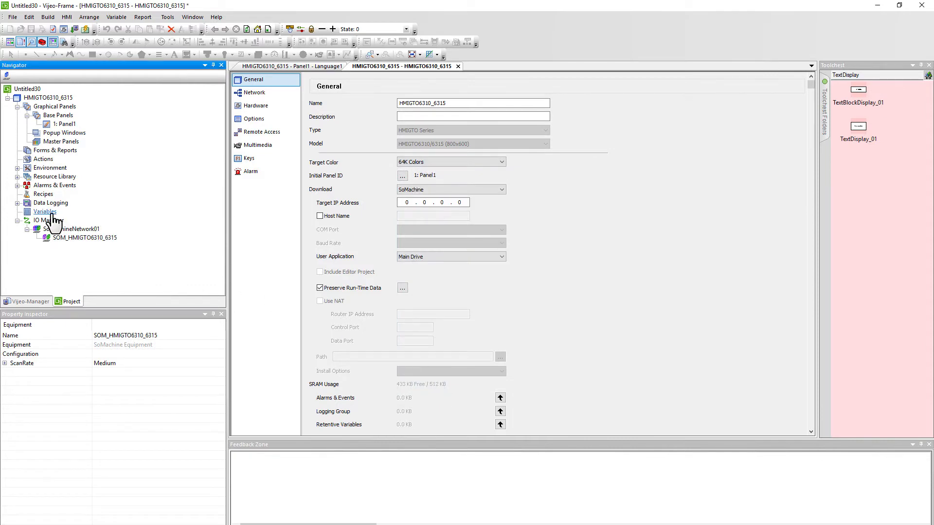
# Import all MyController variables, including var_1, from SoMachine.
pyautogui.rightClick(45, 212)
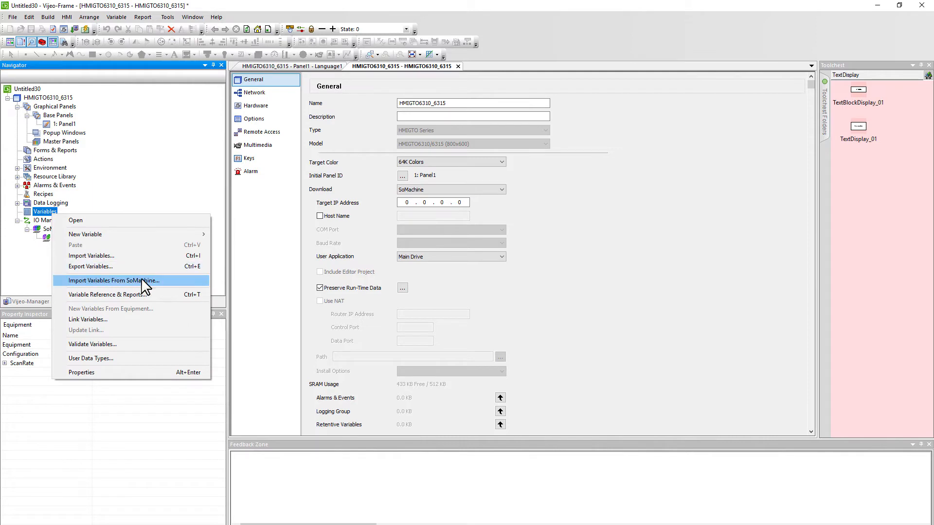
pyautogui.click(114, 281)
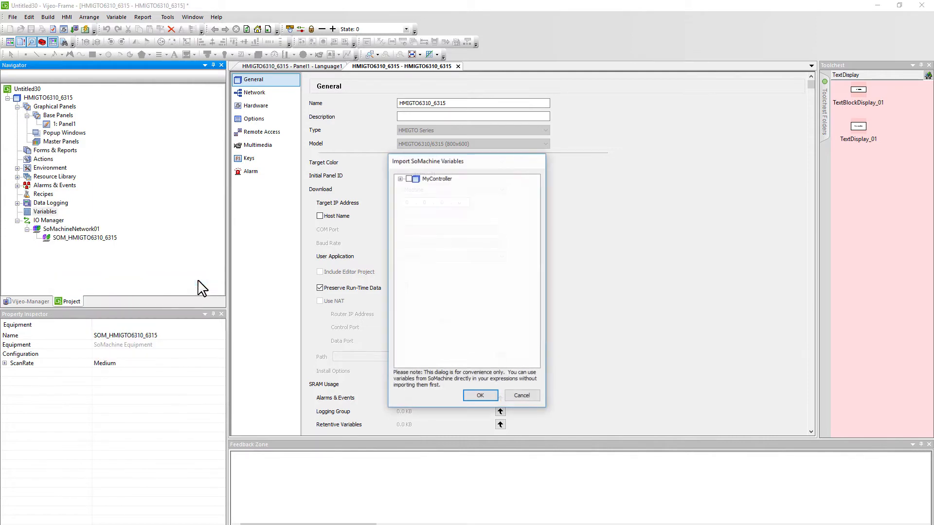
pyautogui.click(400, 178)
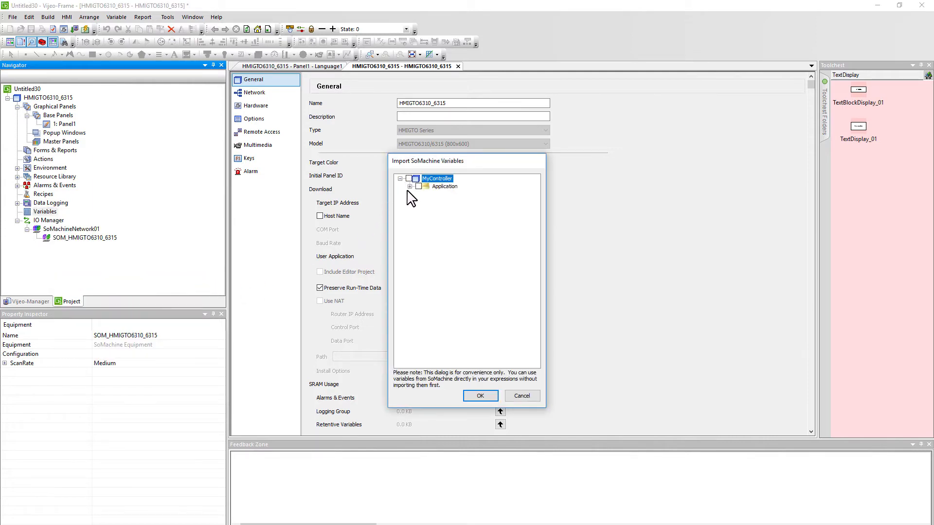
pyautogui.click(425, 186)
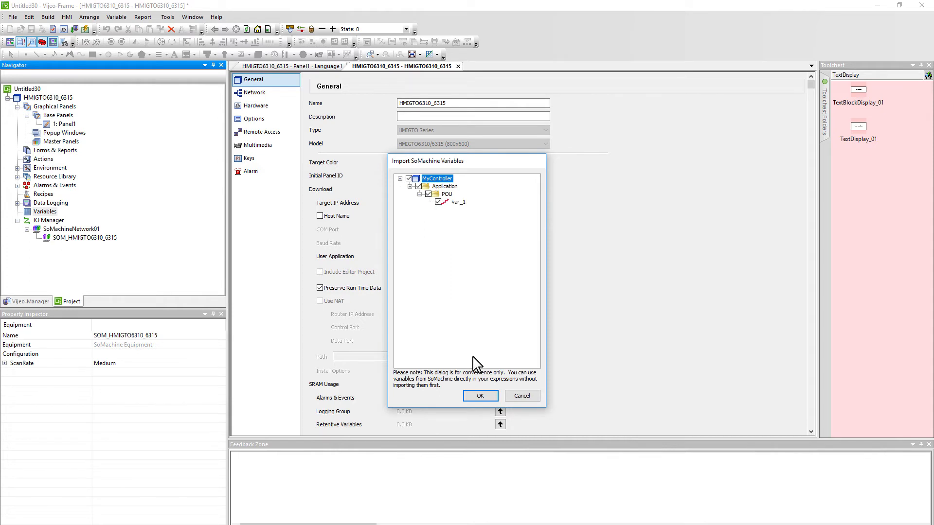
pyautogui.click(480, 395)
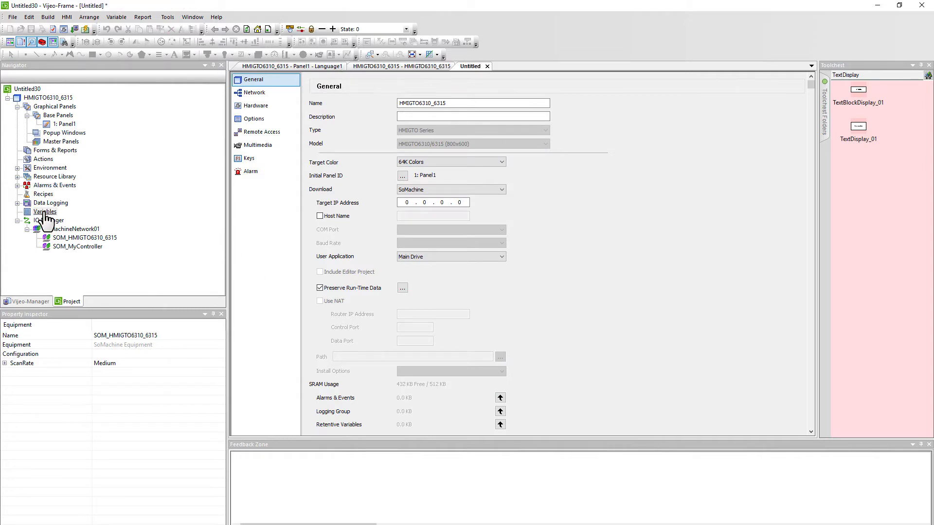
# Draw a numeric display on Panel1 bound to MyController's var_1 with input mode enabled.
pyautogui.doubleClick(46, 212)
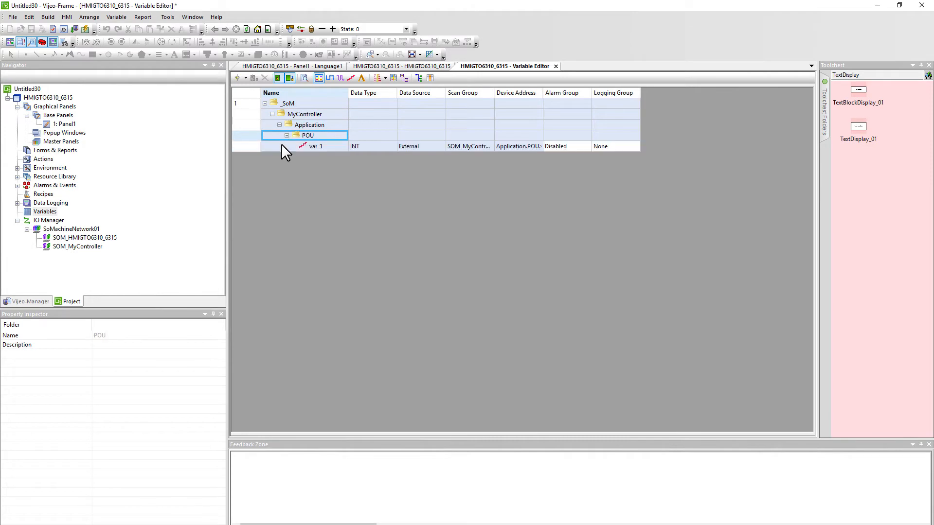
pyautogui.click(316, 146)
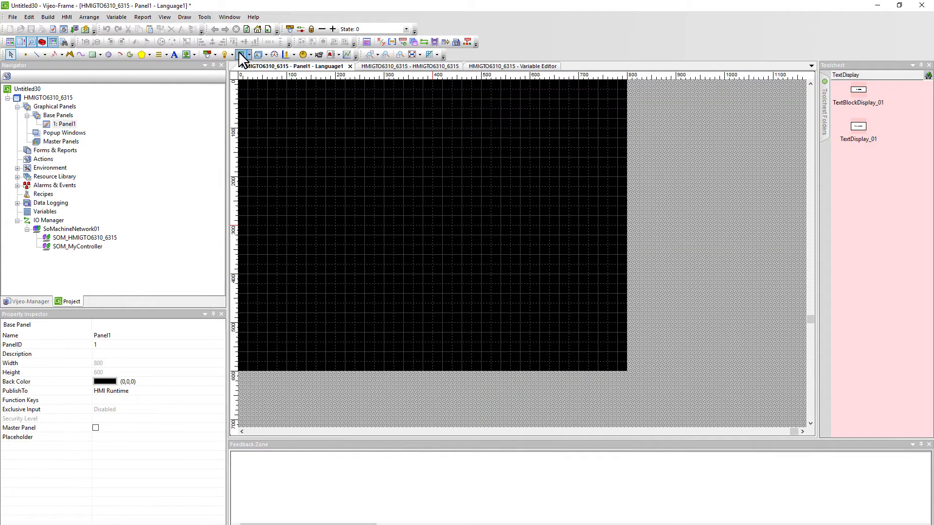
pyautogui.moveTo(345, 150); pyautogui.dragTo(491, 202)
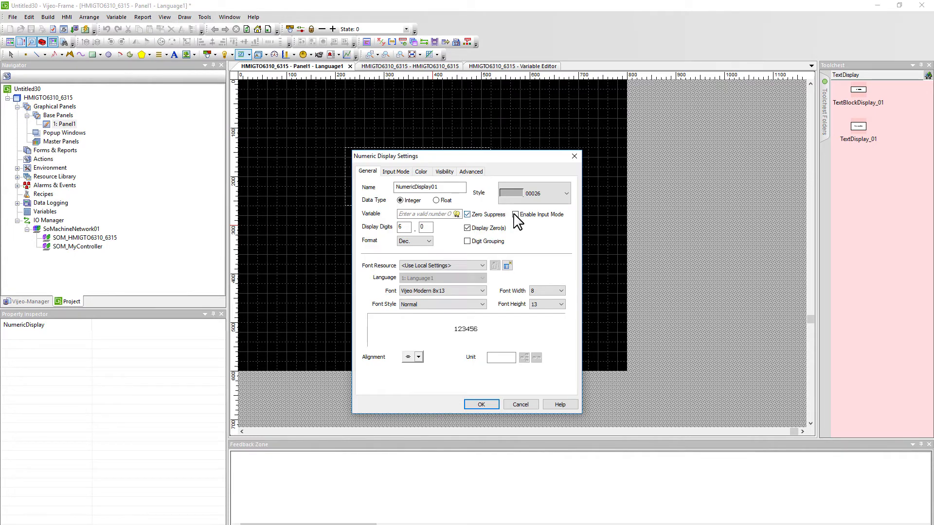
pyautogui.click(426, 214)
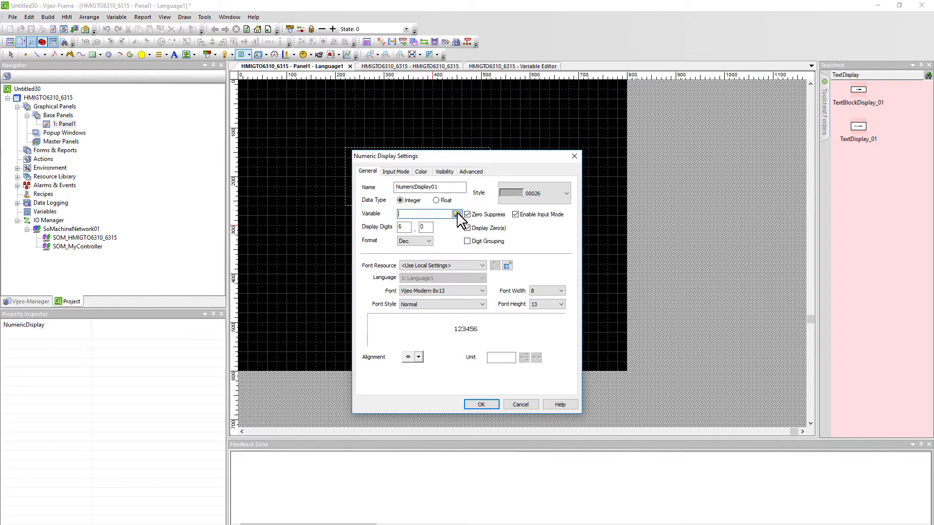
pyautogui.click(457, 214)
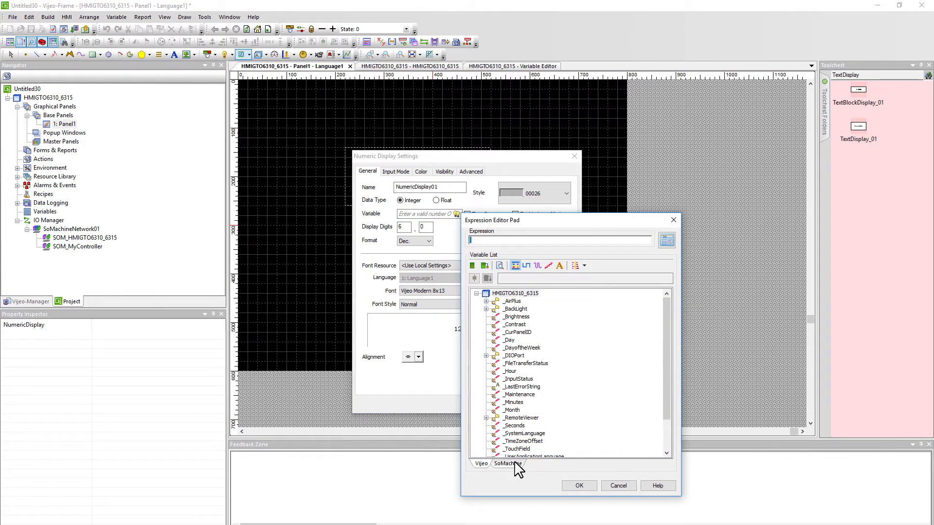
pyautogui.click(507, 464)
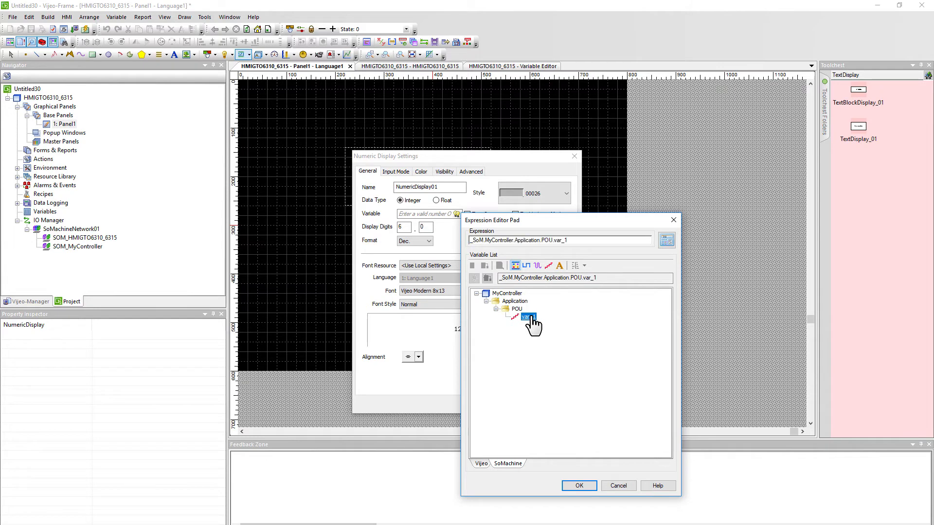
pyautogui.click(578, 486)
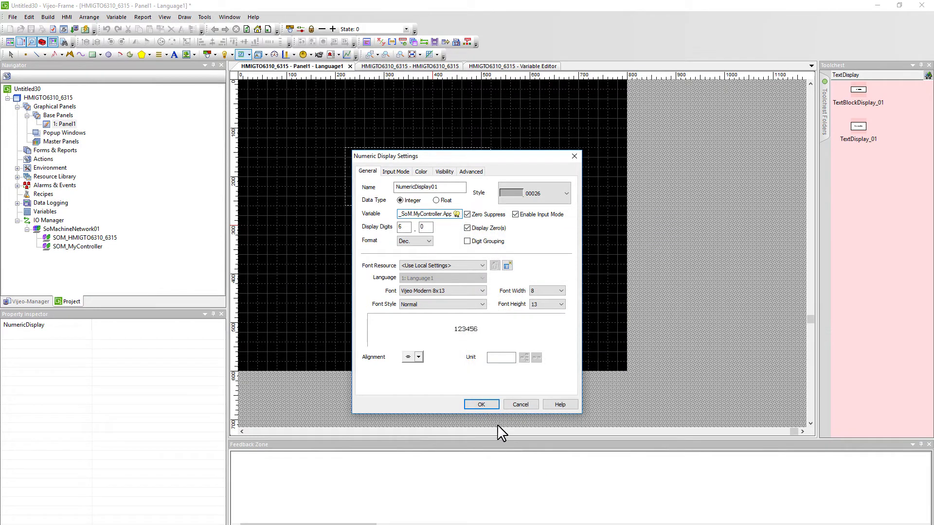
pyautogui.click(481, 404)
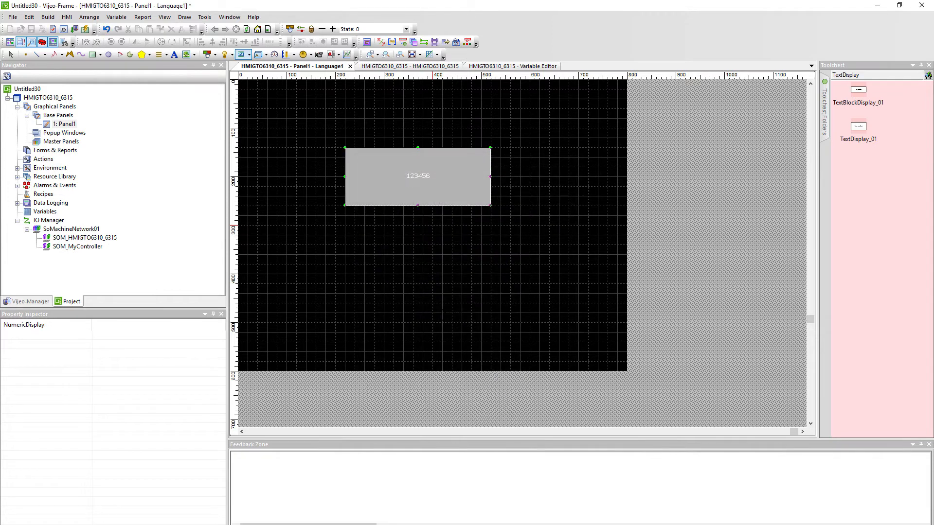
pyautogui.click(422, 250)
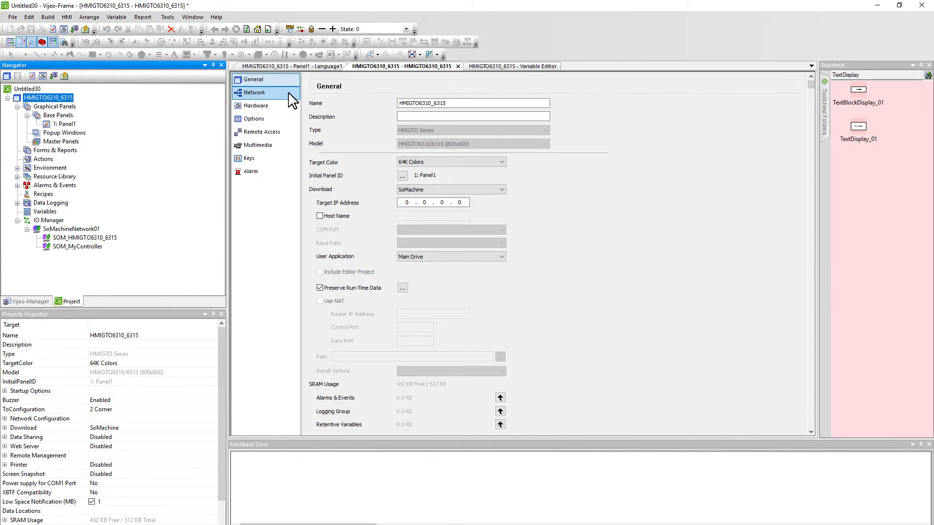
# Set the HMI target's Ethernet 1 address to 192.168.100.65 on the Network page.
pyautogui.click(255, 92)
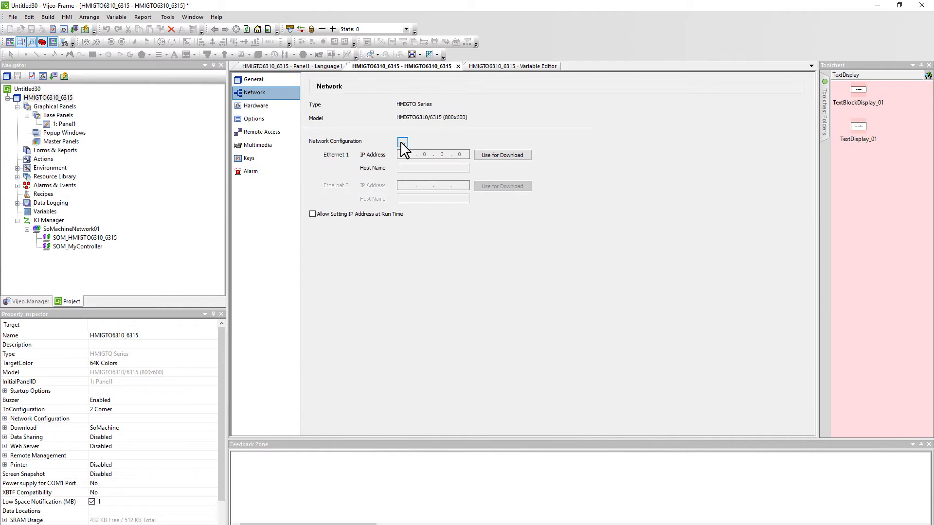
pyautogui.click(402, 141)
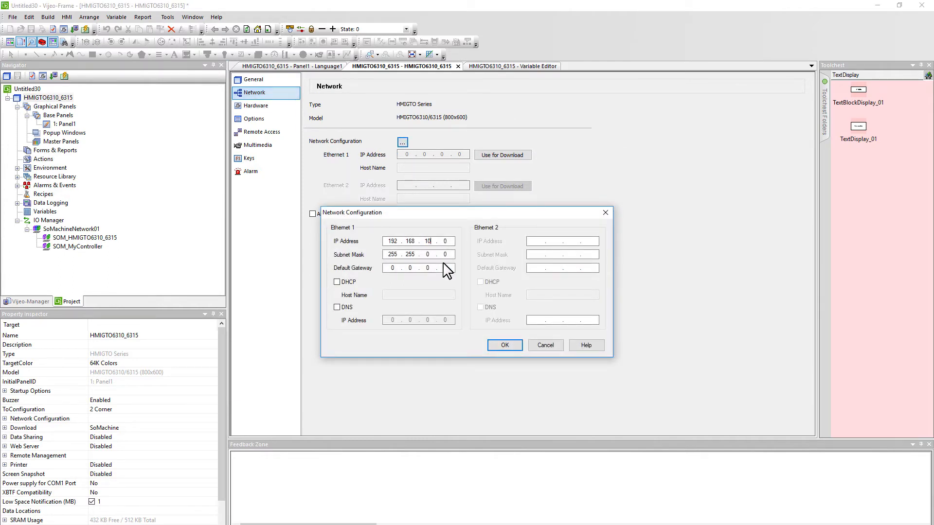
pyautogui.write('100.60')
pyautogui.click(418, 255)
pyautogui.write('255 . ')
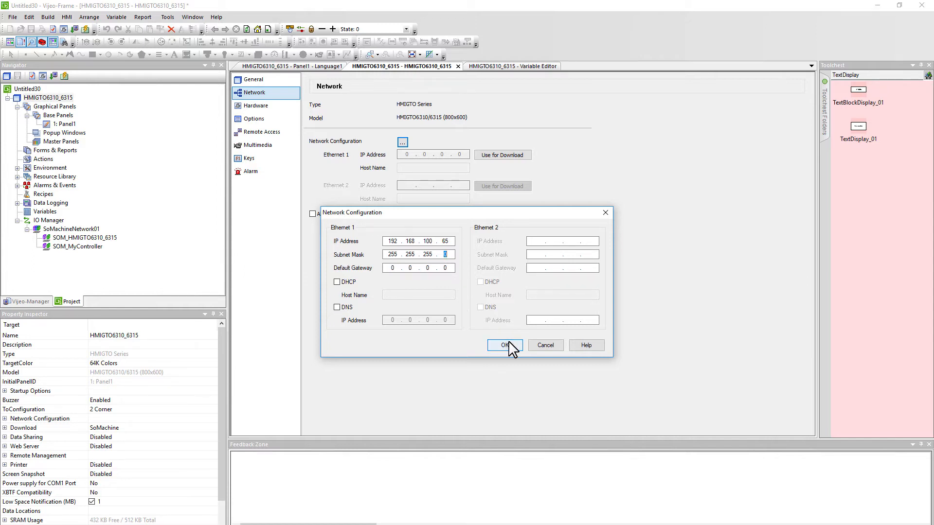
pyautogui.click(504, 345)
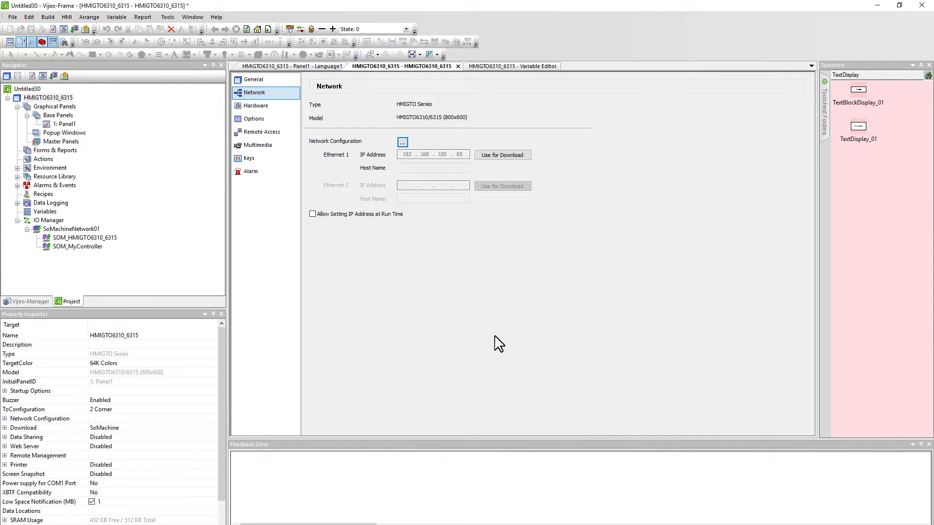
pyautogui.moveTo(487, 166)
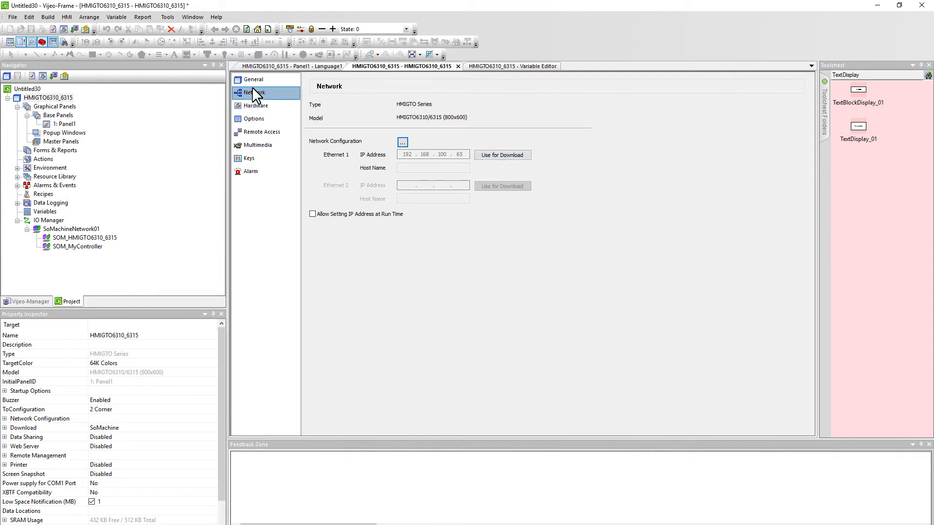
pyautogui.click(253, 79)
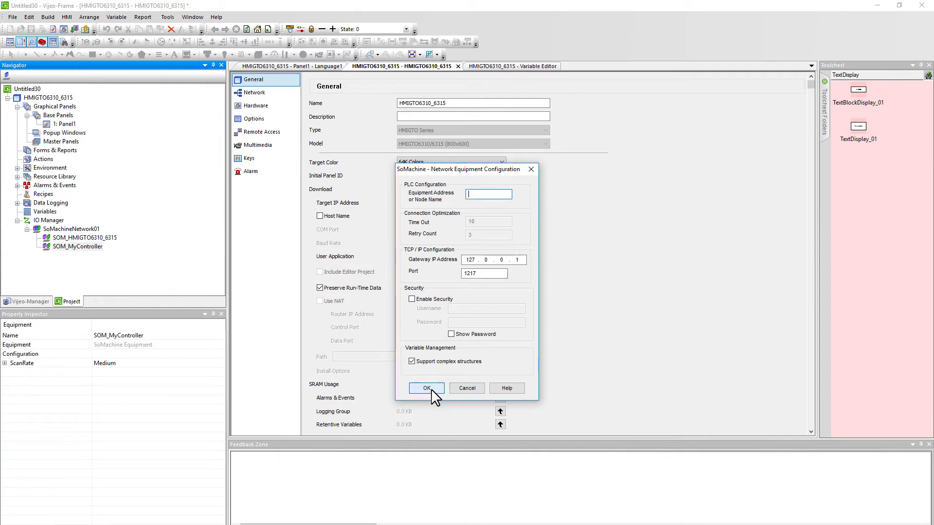
# Accept SOM_MyController's SoMachine Network Equipment Configuration unchanged with OK.
pyautogui.click(426, 387)
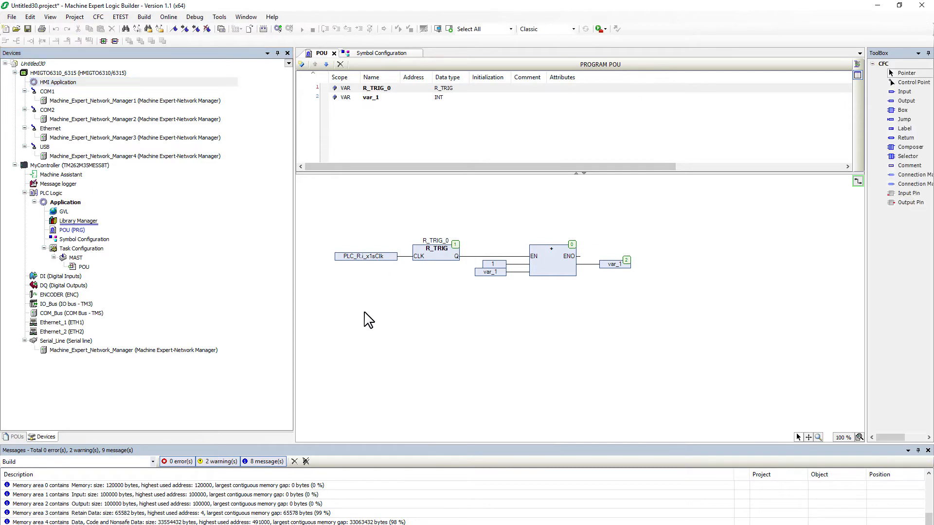
# Log in to MyController, download the new application over the running one, then log out.
pyautogui.click(68, 165)
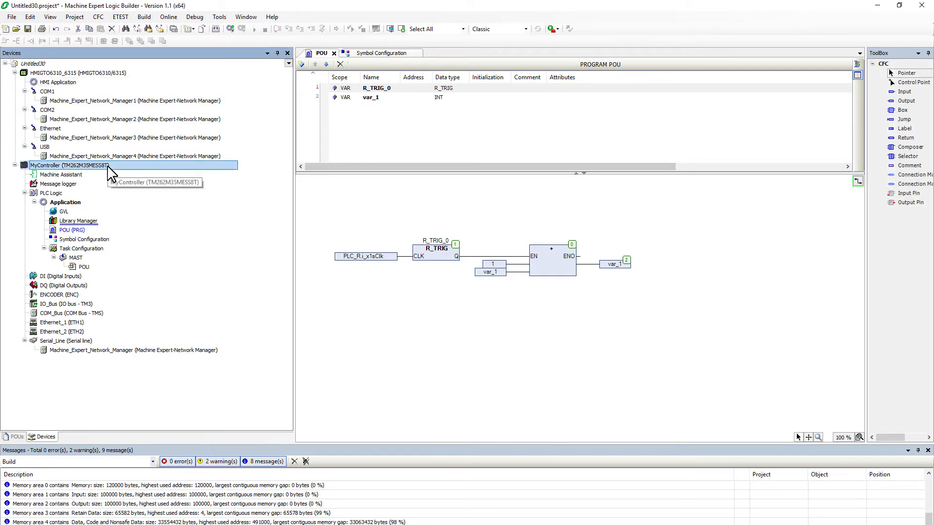
pyautogui.doubleClick(67, 166)
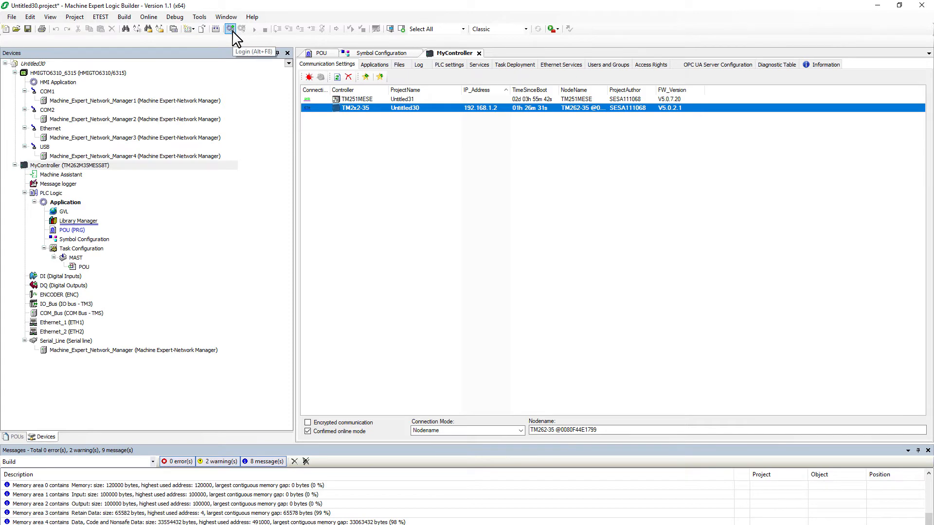
pyautogui.click(231, 29)
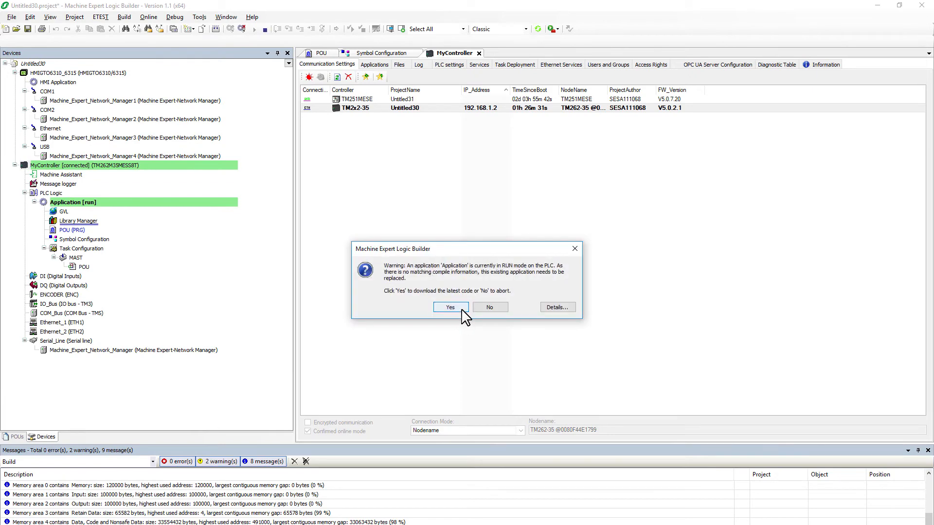
pyautogui.click(449, 307)
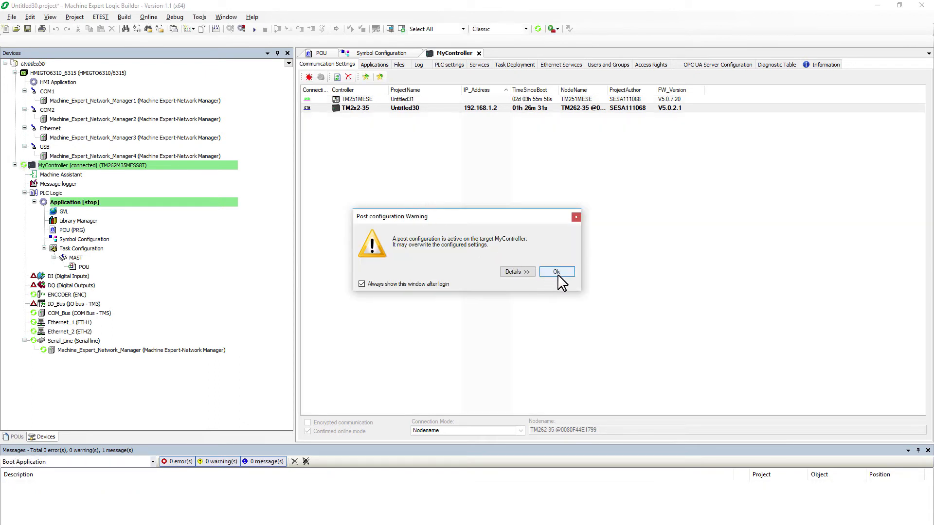
pyautogui.click(556, 271)
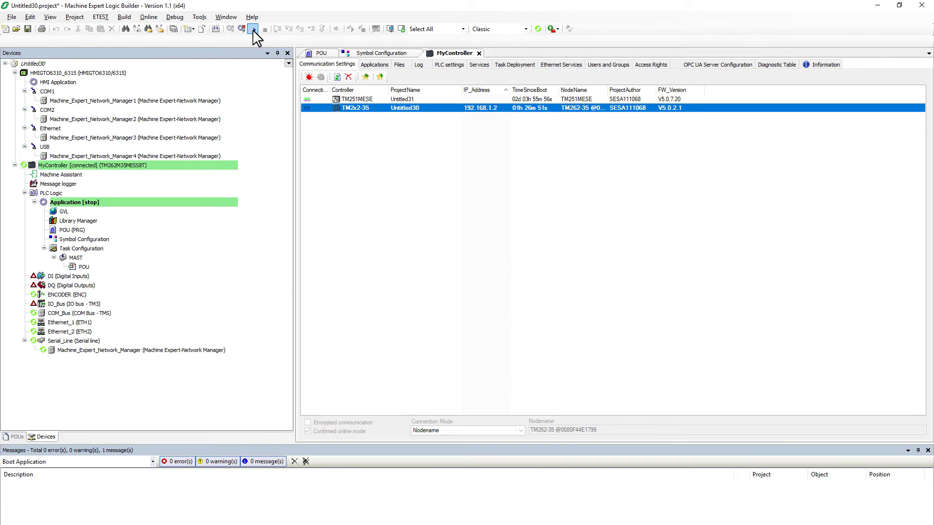
pyautogui.click(253, 29)
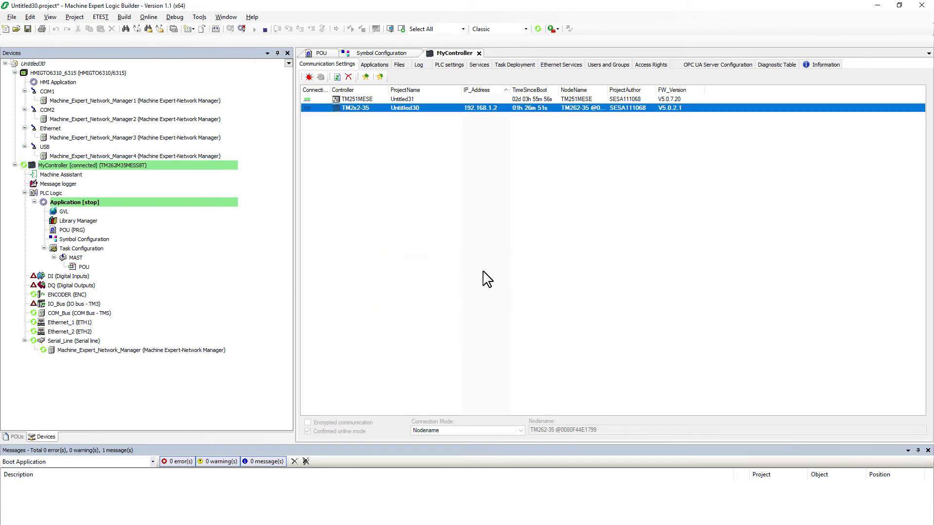
pyautogui.click(321, 53)
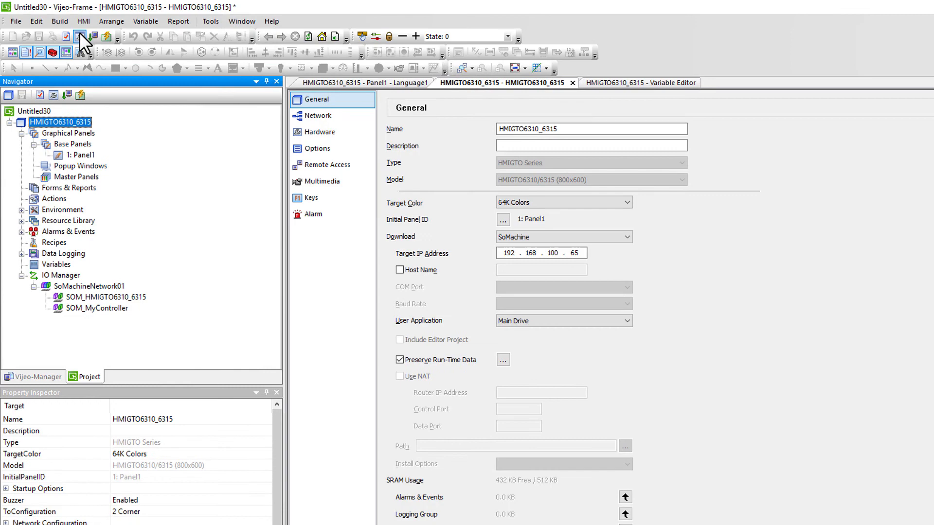
# Build the HMI, confirm SOM_MyController's node name, and set HMI download to Ethernet (192.168.100.65).
pyautogui.click(81, 37)
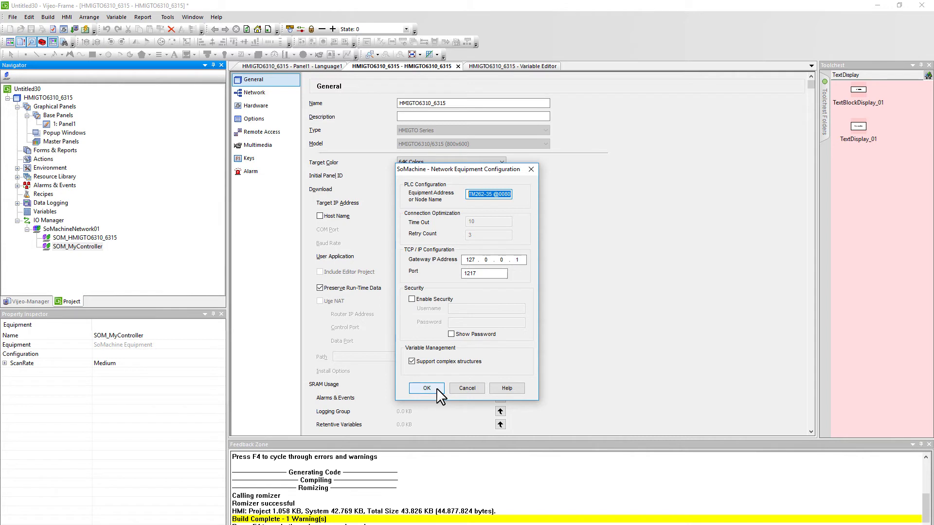
pyautogui.click(426, 387)
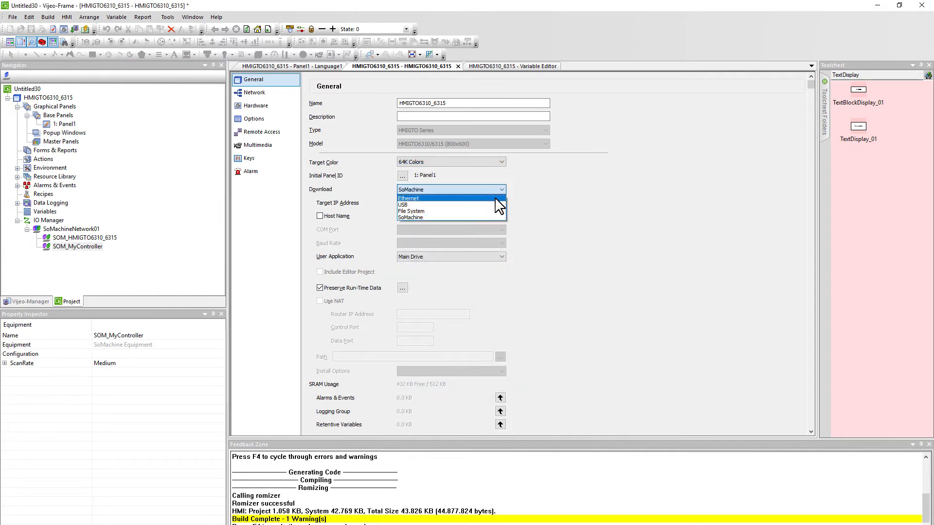
pyautogui.click(409, 198)
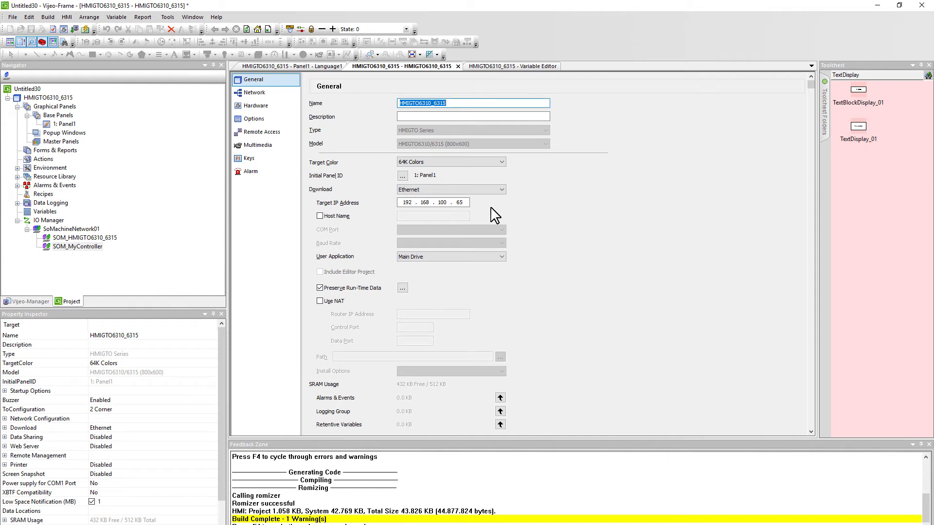
pyautogui.click(557, 264)
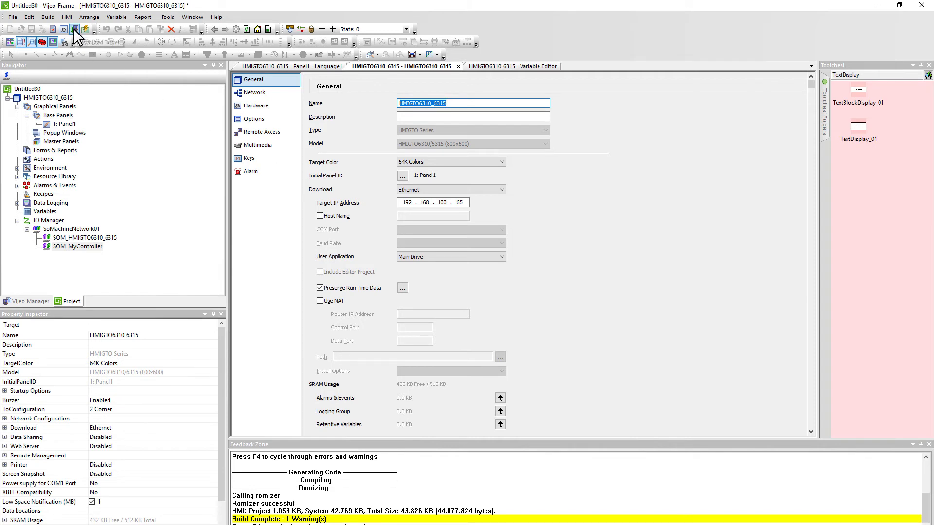
pyautogui.click(74, 29)
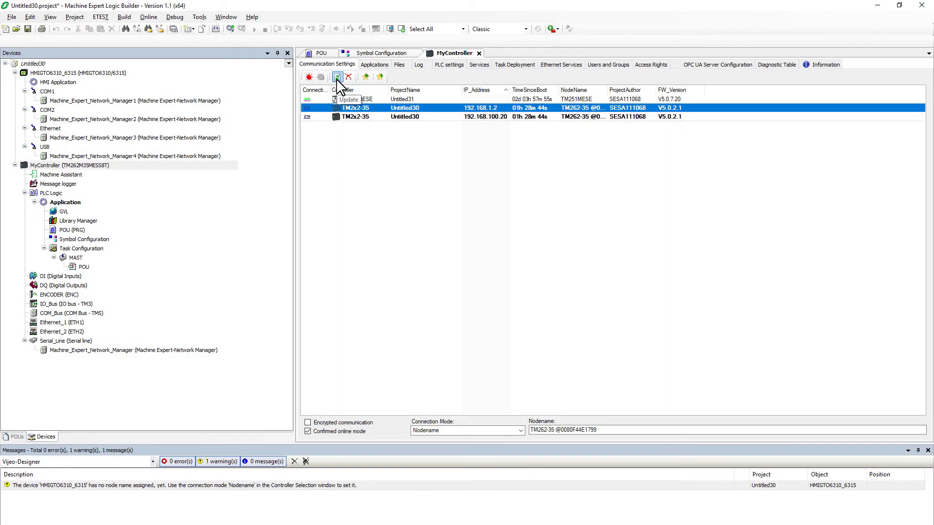
# Update the Communication Settings device list, build the HMI application, and open the Online menu.
pyautogui.click(337, 77)
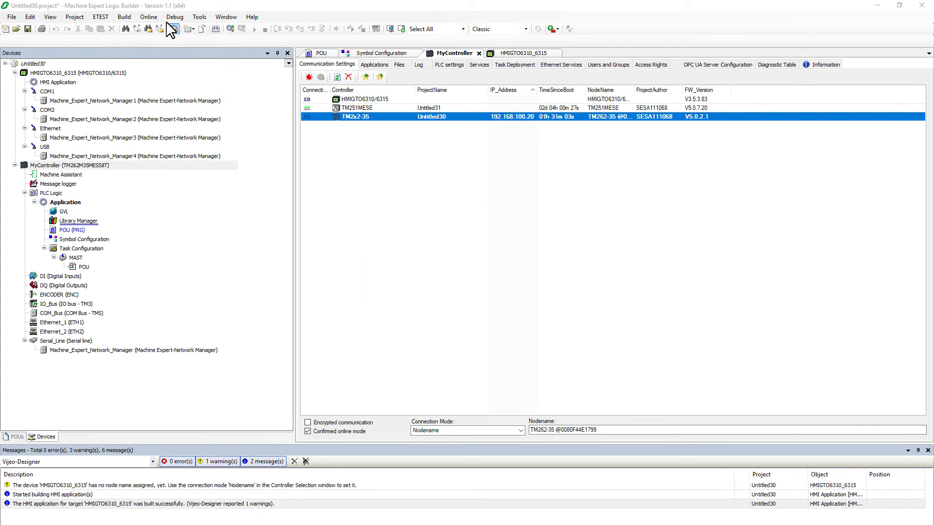
pyautogui.click(149, 16)
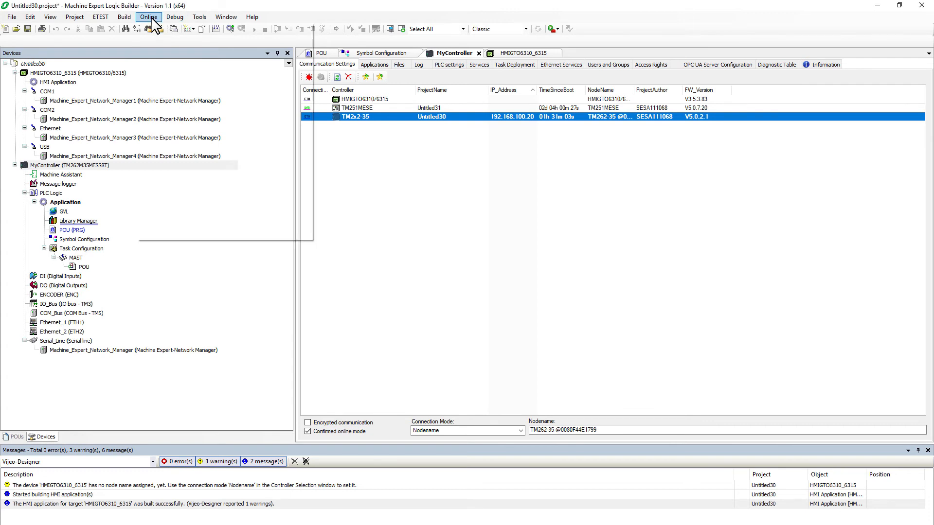
pyautogui.click(149, 16)
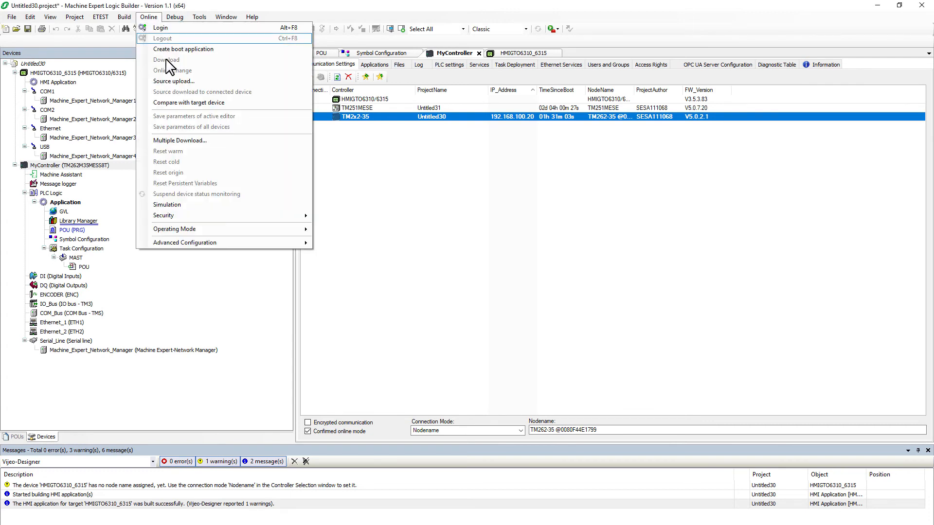
pyautogui.moveTo(190, 143)
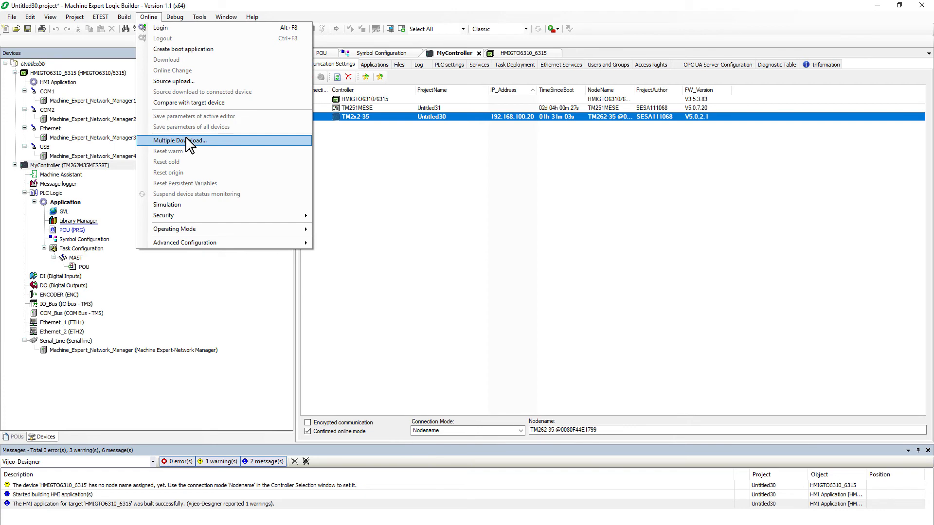
# Run Multiple Download with full download of MyController's Application and the HMIGTO6310 application.
pyautogui.click(180, 140)
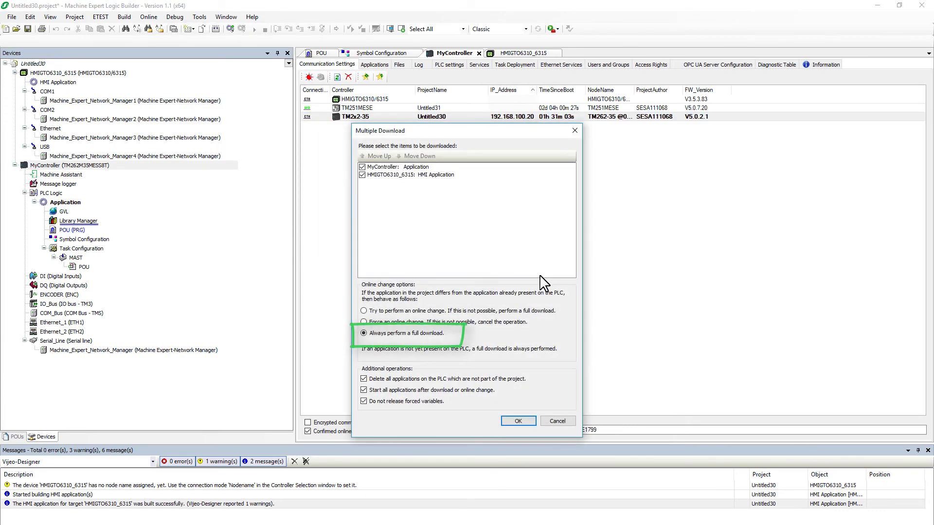
pyautogui.moveTo(450, 363)
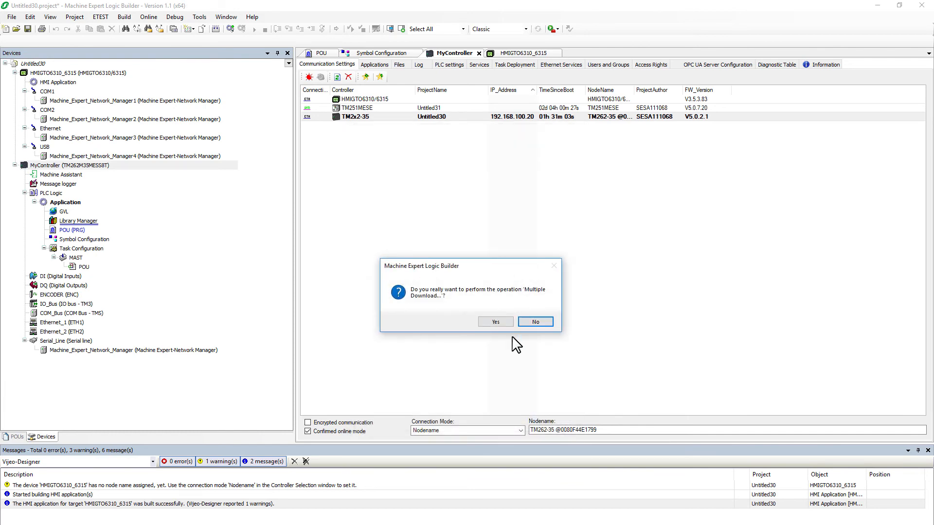
pyautogui.click(495, 322)
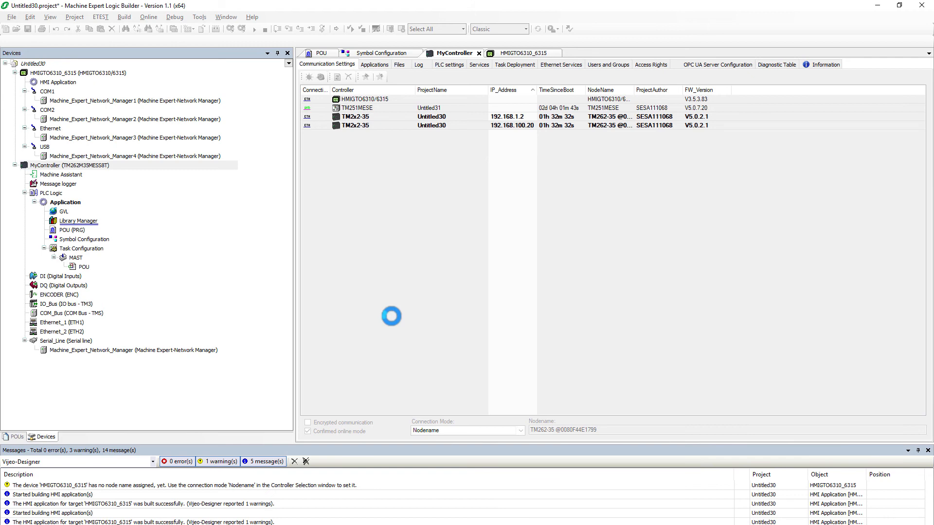
pyautogui.click(310, 76)
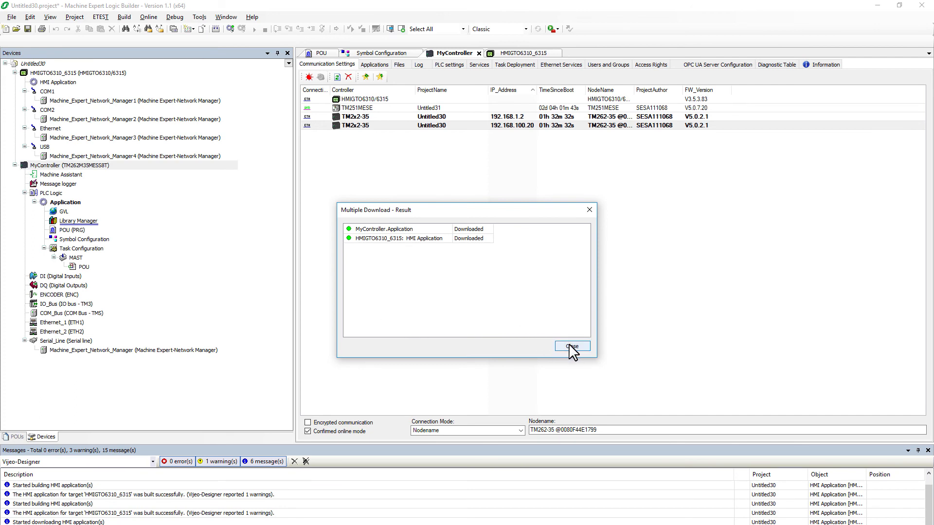
pyautogui.click(570, 346)
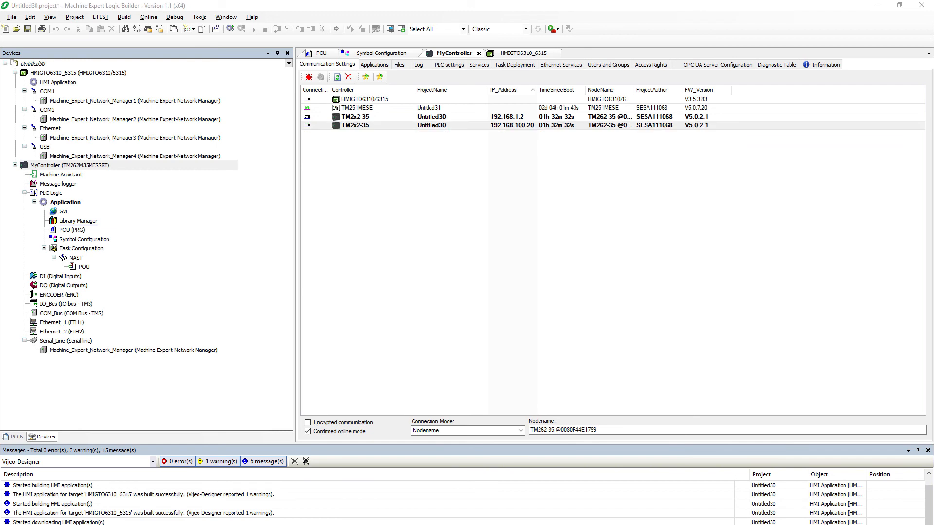
pyautogui.click(432, 125)
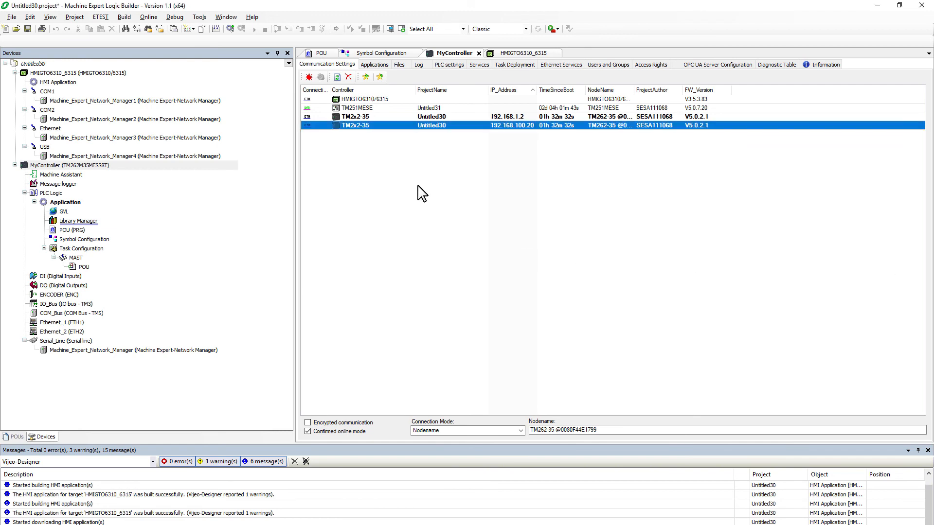